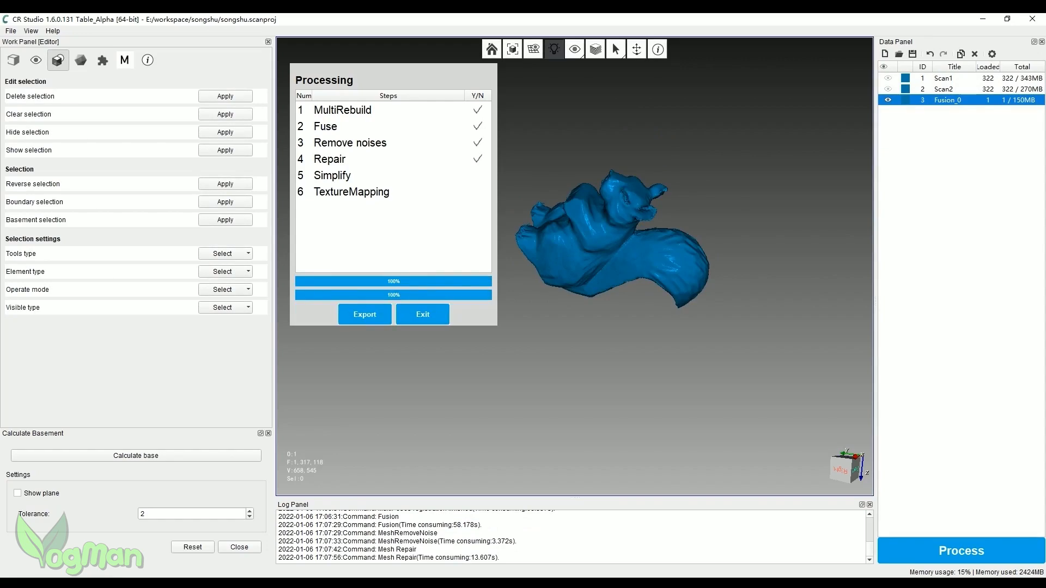
Let the squirrel scans fuse into Fusion_0, then scroll the Lizard manual to page 3.
left_click(422, 314)
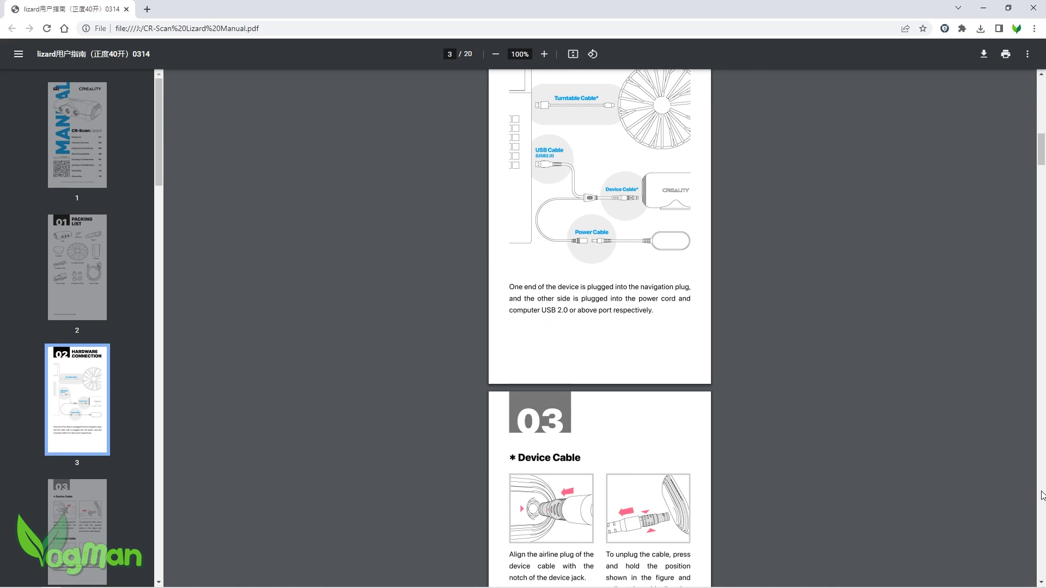
scroll("down", 3)
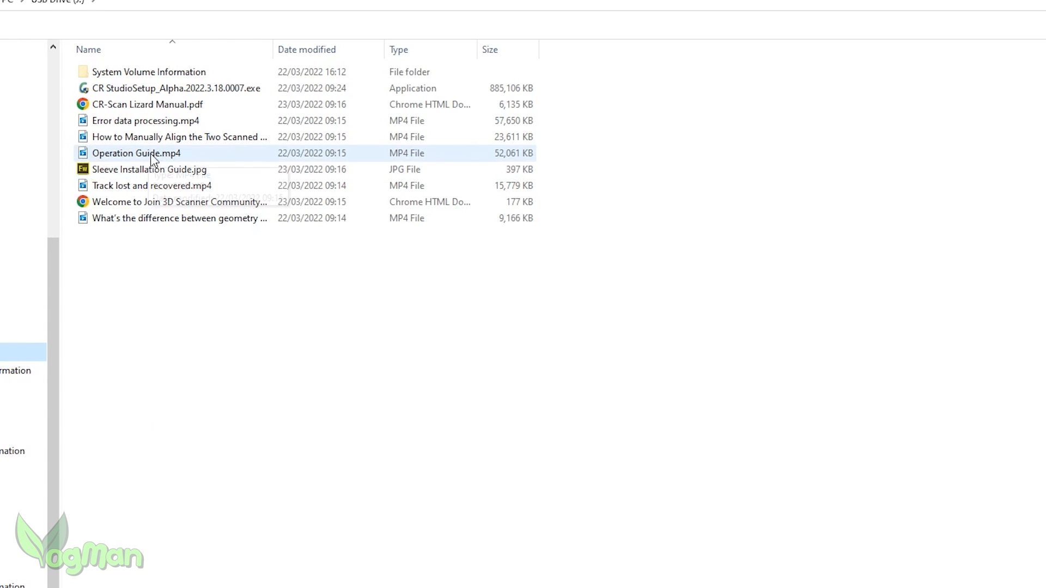
mouse_move(155, 161)
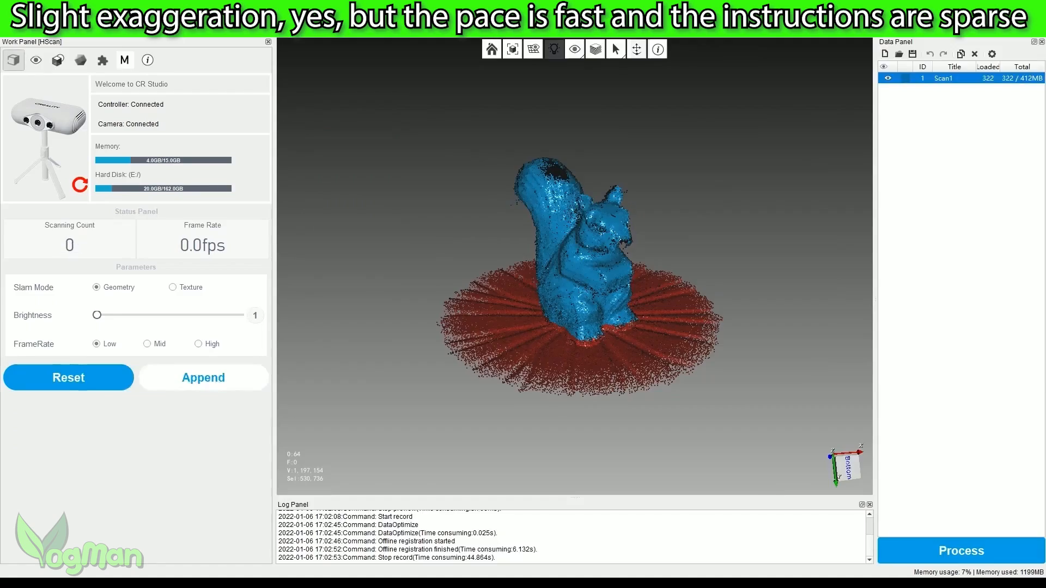
Process Scan1 and Scan2 with auto alignment, 200000 faces and hole filling.
left_click(203, 377)
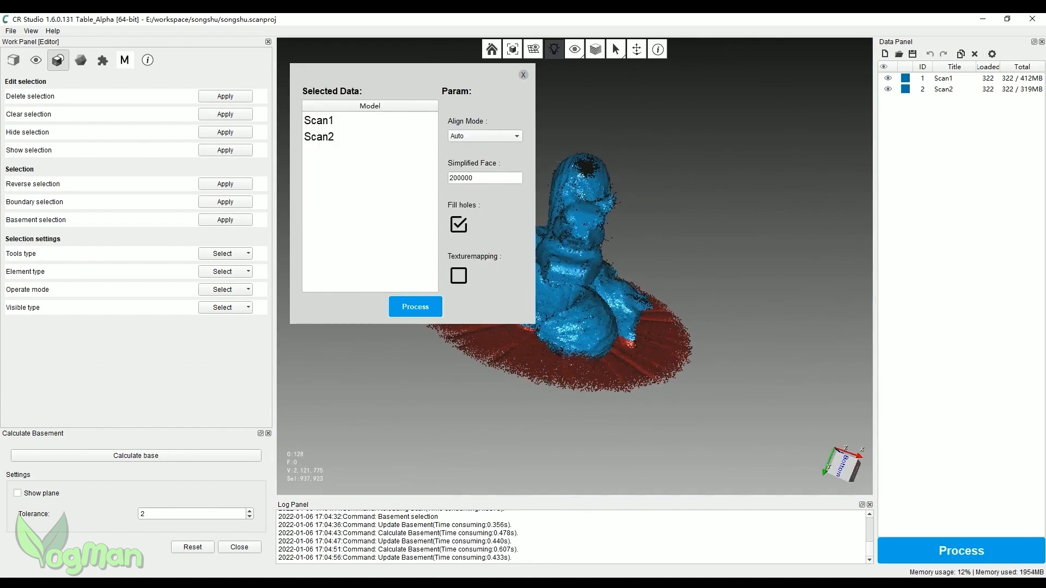
left_click(415, 307)
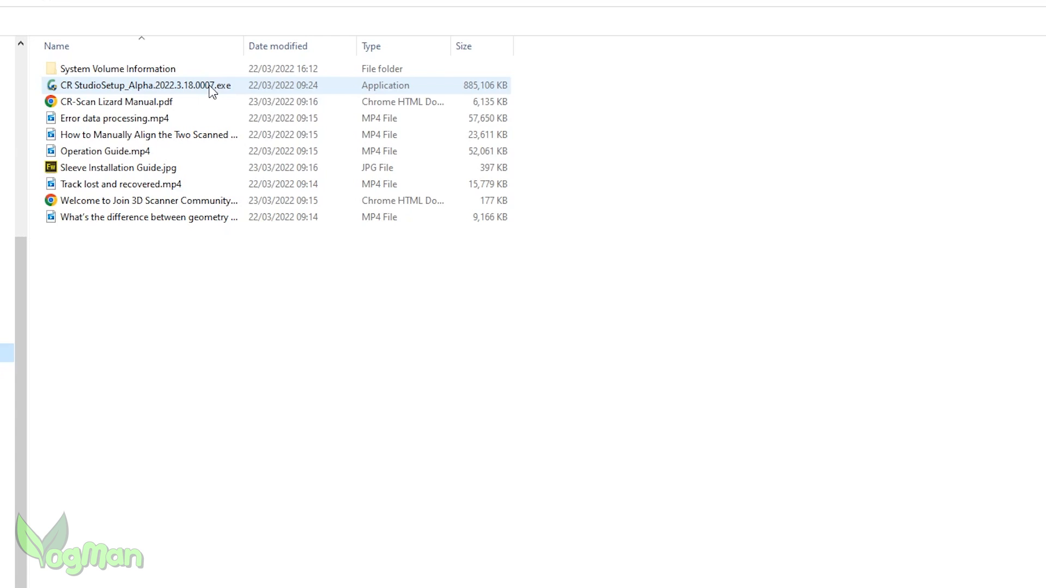
mouse_move(176, 93)
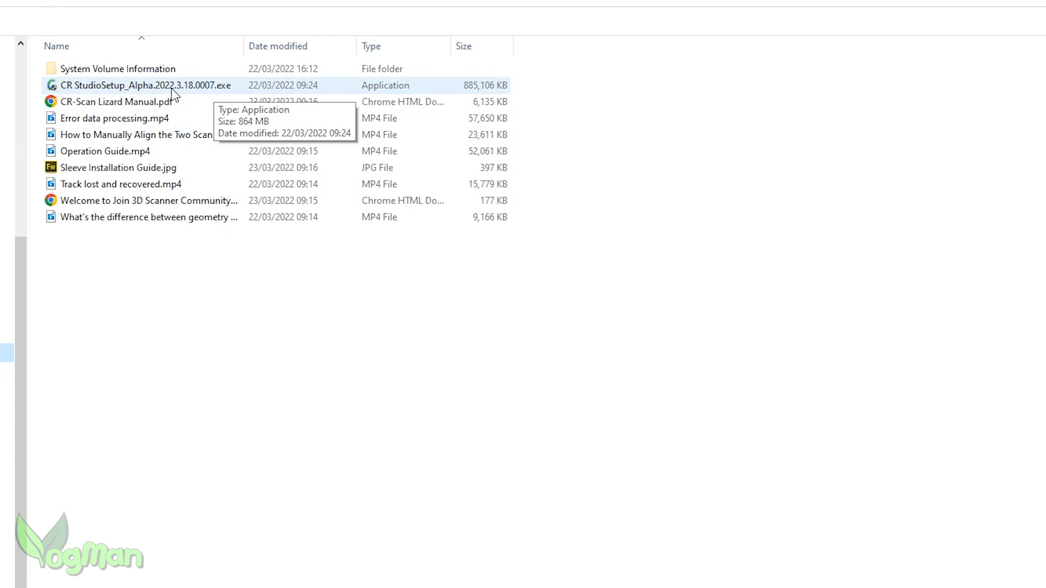
mouse_move(195, 91)
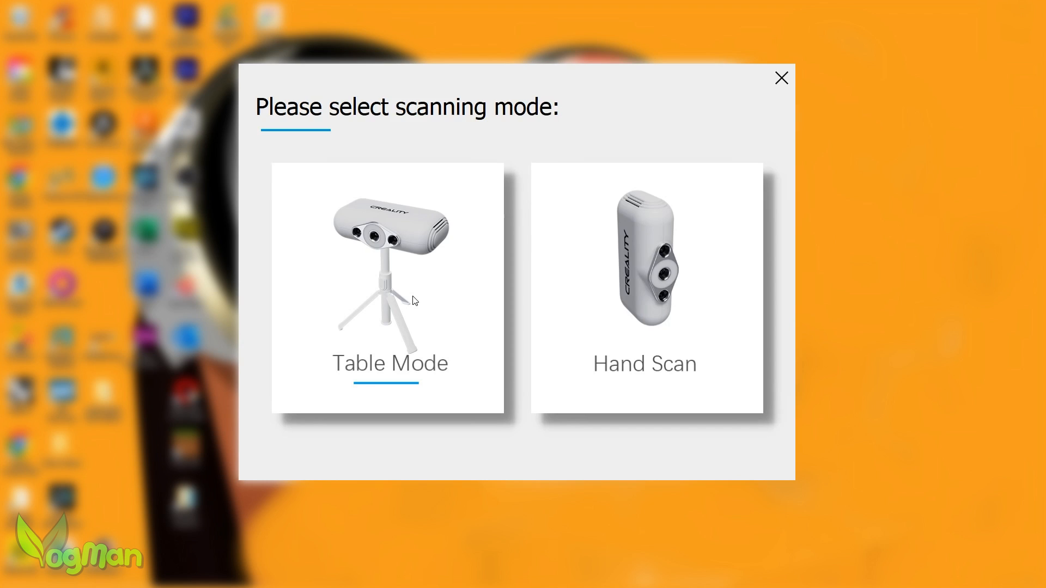
Pick Table Mode so the scanning workspace opens with controller and camera connected.
left_click(390, 287)
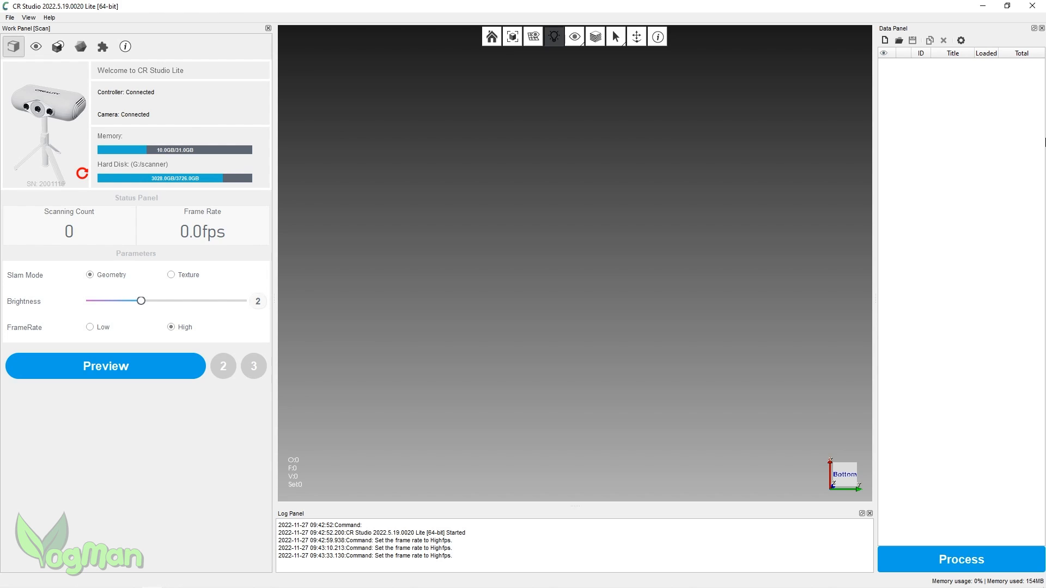
mouse_move(136, 408)
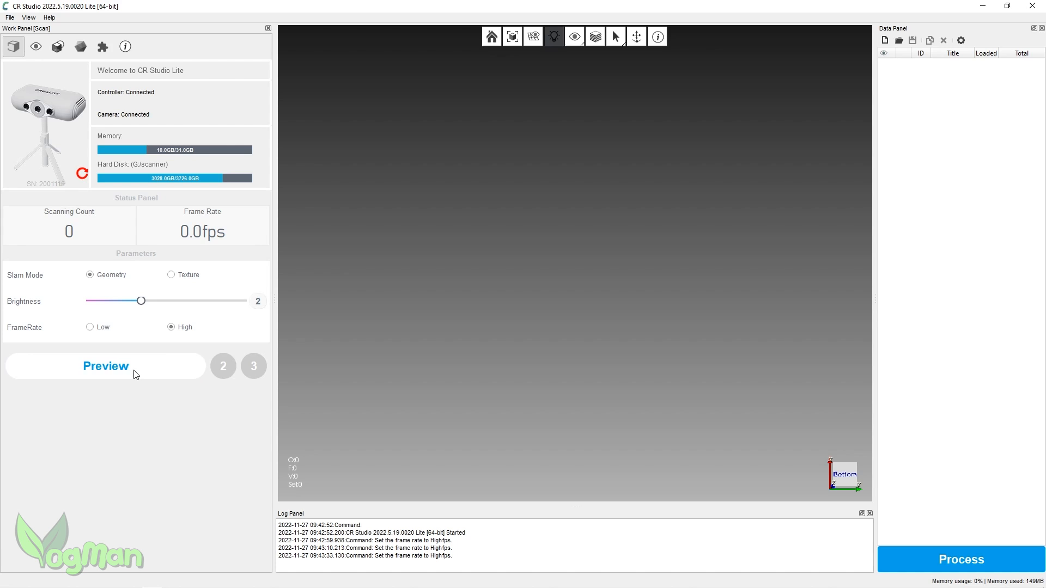
Start the live preview showing the blue turntable surface at about 10 fps.
left_click(105, 366)
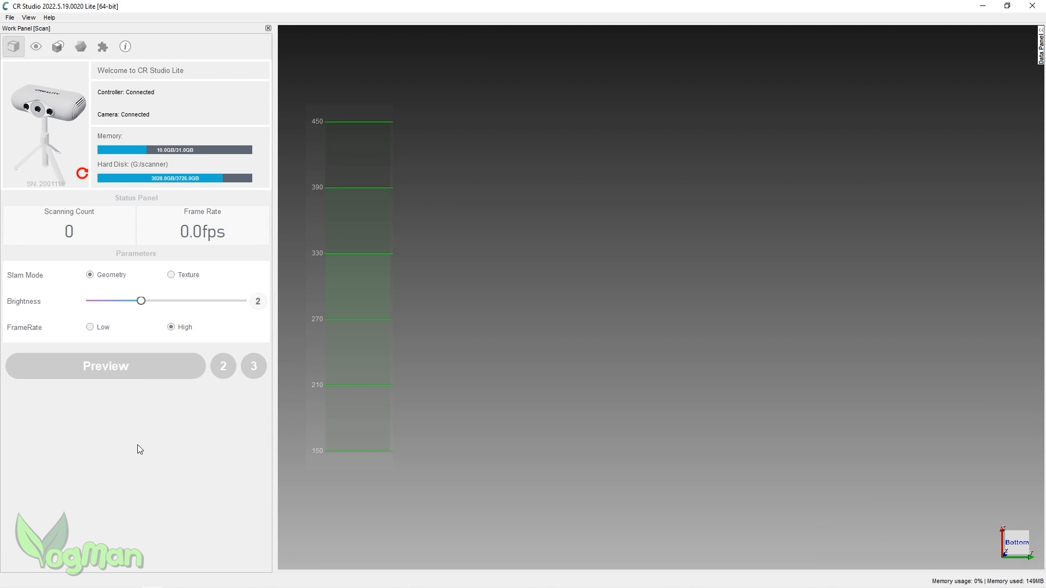
left_click(105, 366)
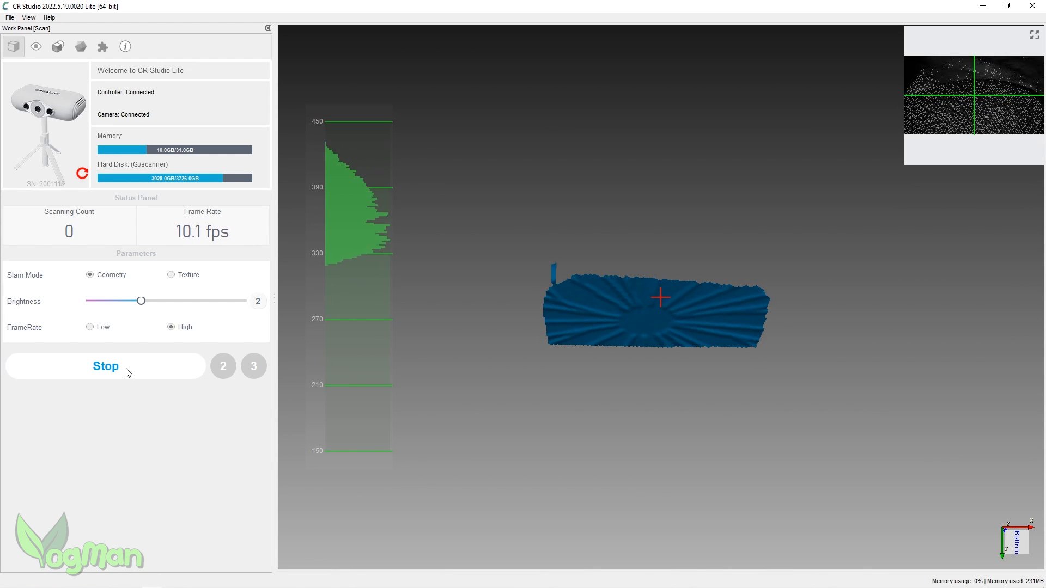
Stop the preview and run turntable initialisation until it completes.
left_click(106, 366)
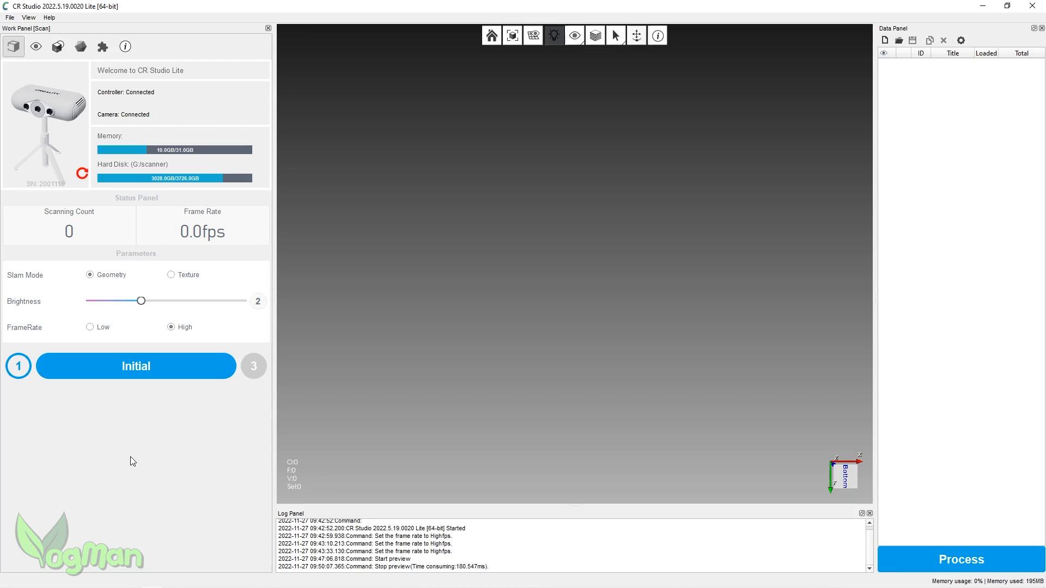
left_click(135, 366)
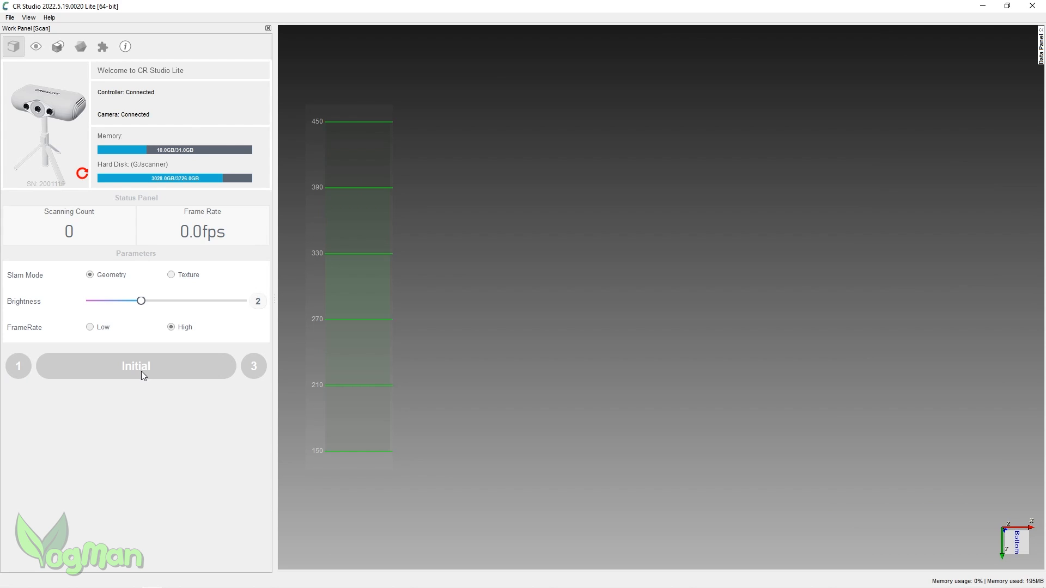
left_click(136, 366)
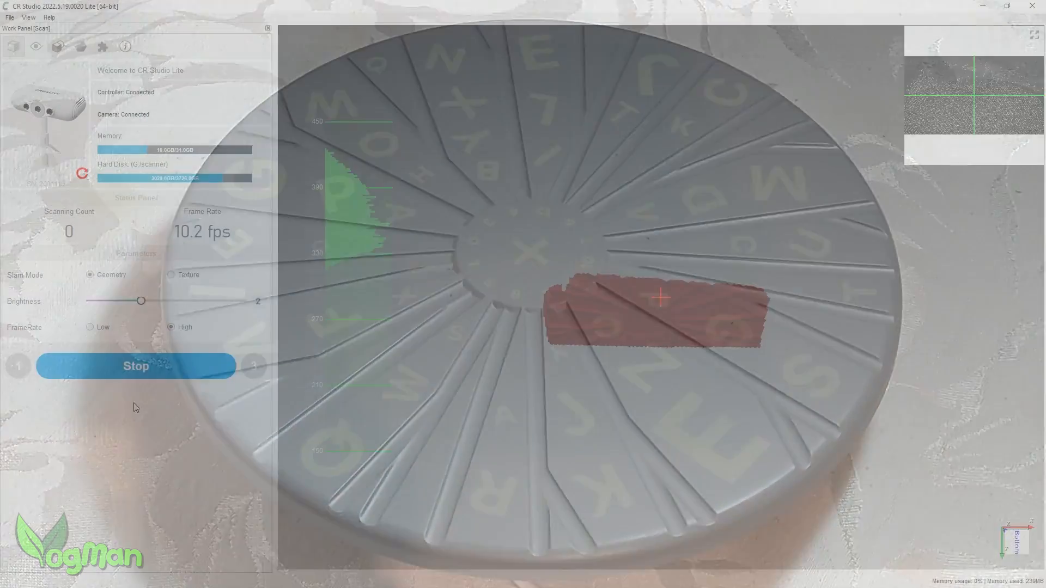
left_click(136, 366)
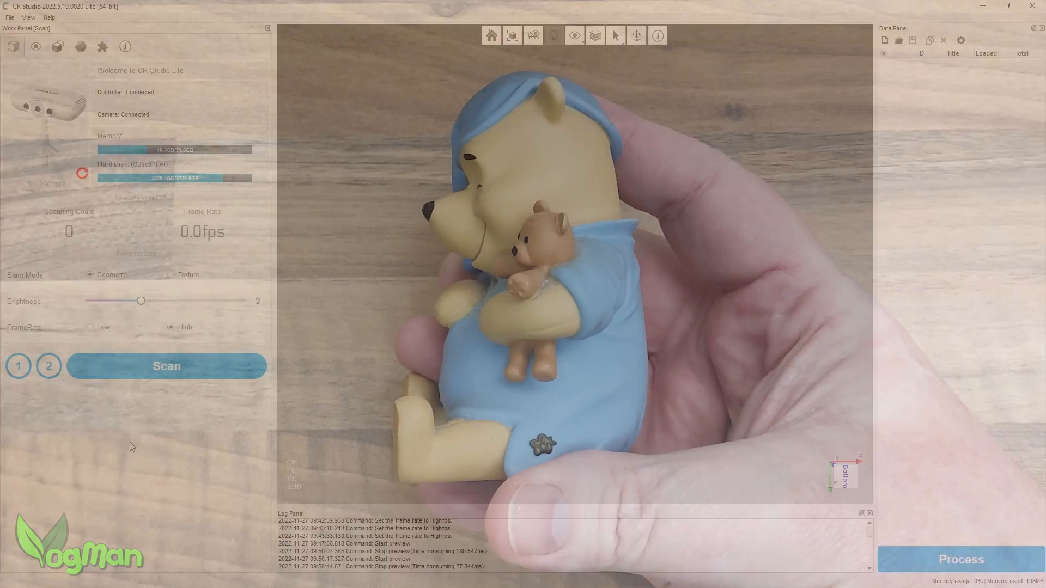
Record one full turntable rotation of the seated bear figurine.
left_click(167, 366)
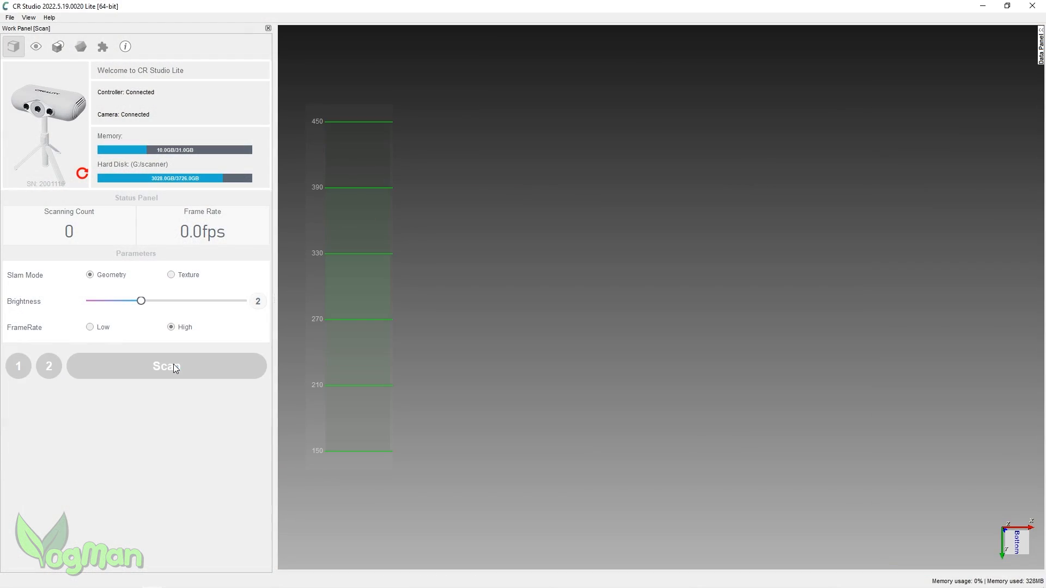
left_click(167, 366)
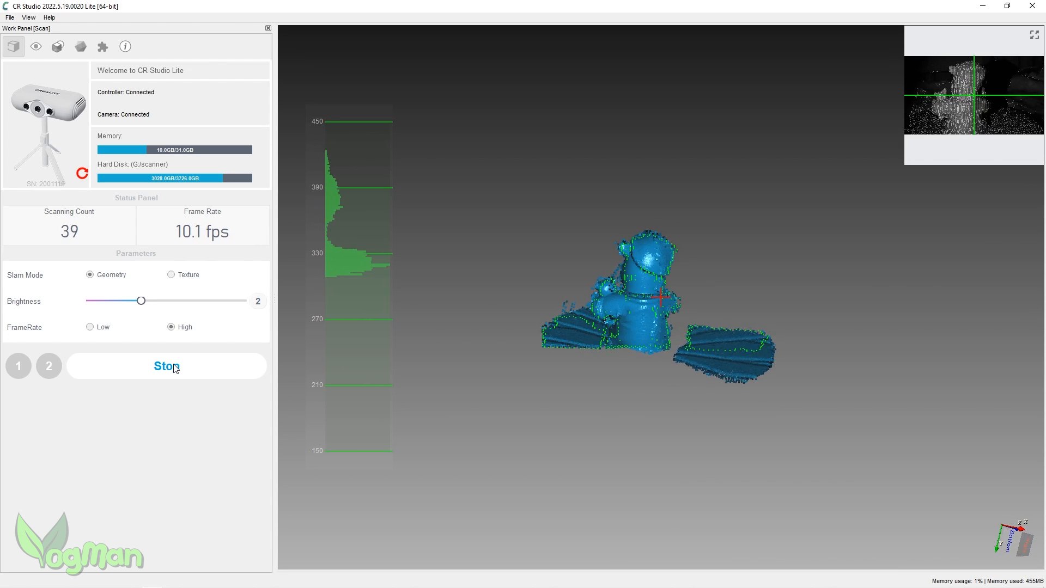
left_click(166, 366)
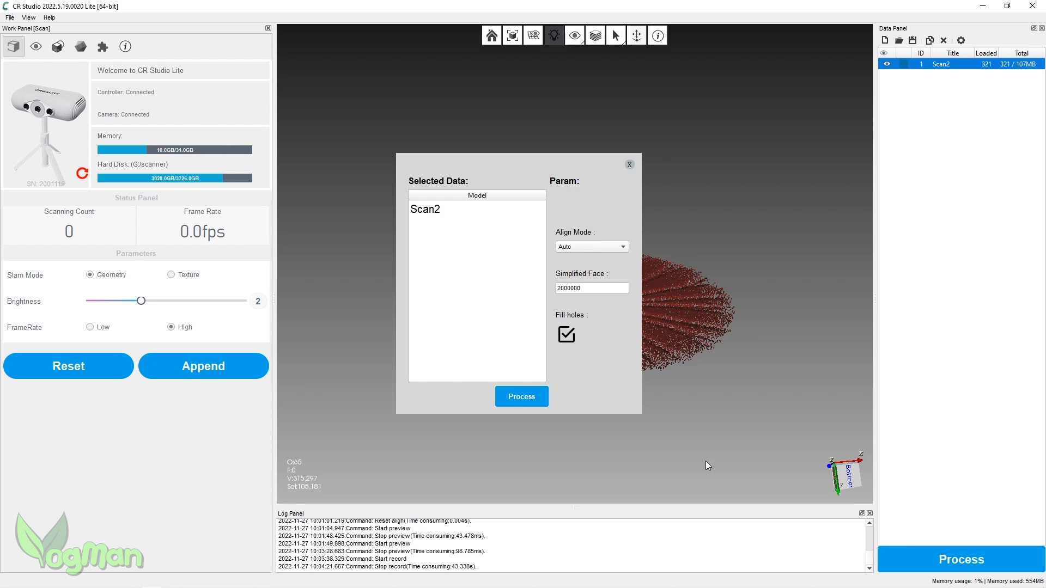
Fuse and repair Scan2 into Fusion_0, then start exporting it as STL.
left_click(521, 396)
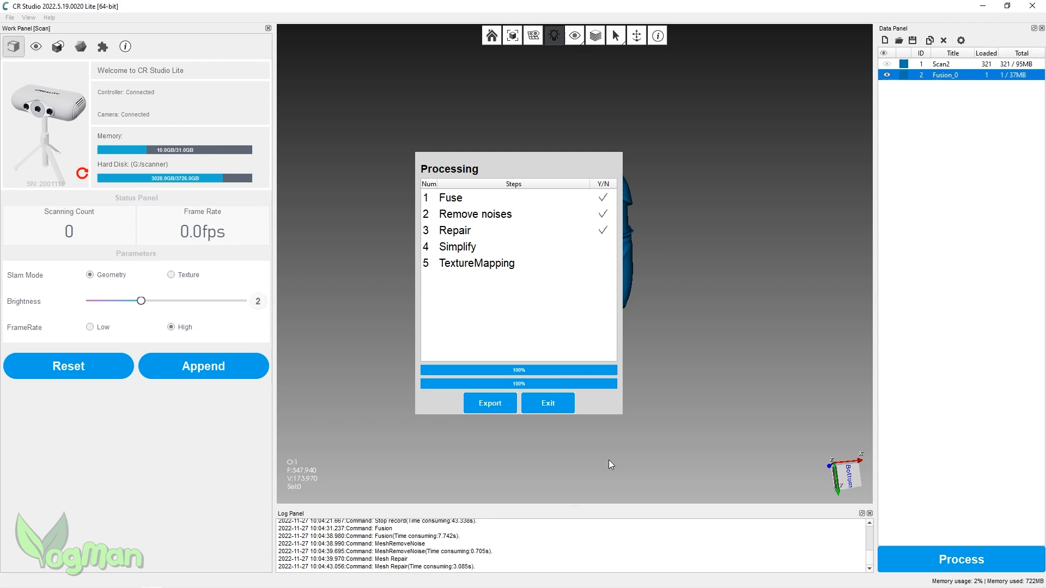
left_click(490, 403)
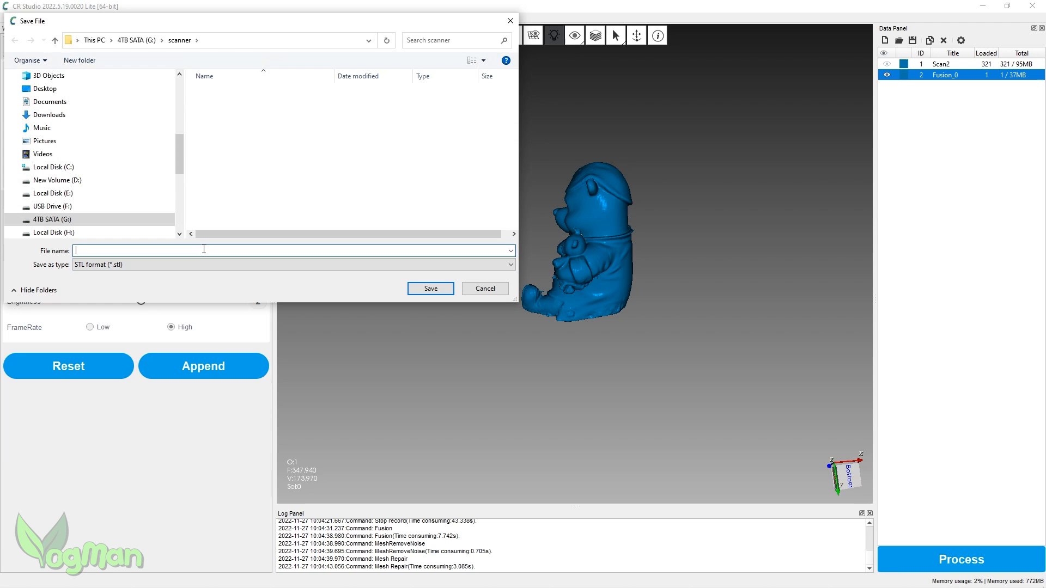
left_click(485, 288)
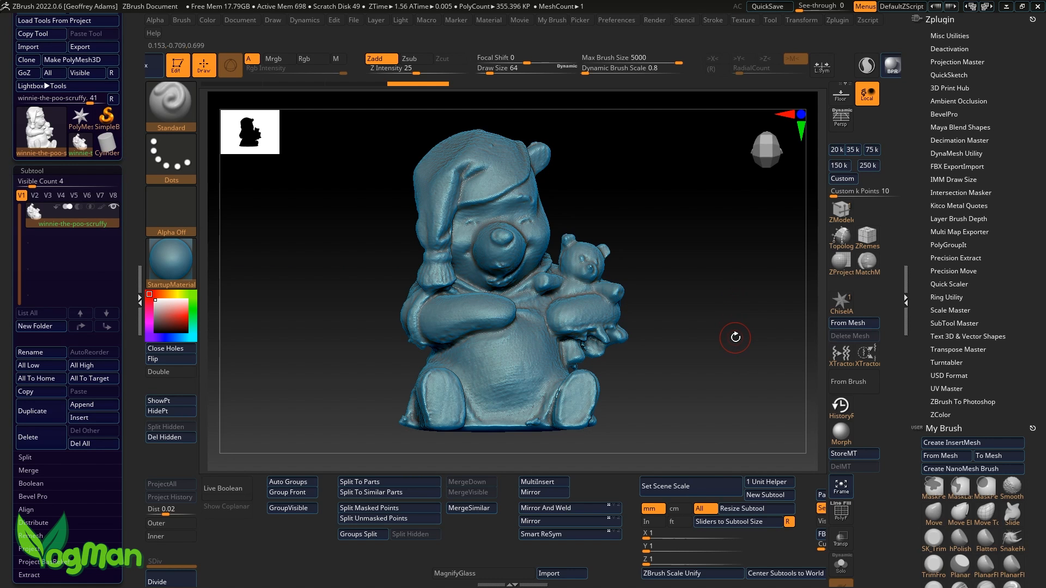
left_click_drag(734, 337, 705, 340)
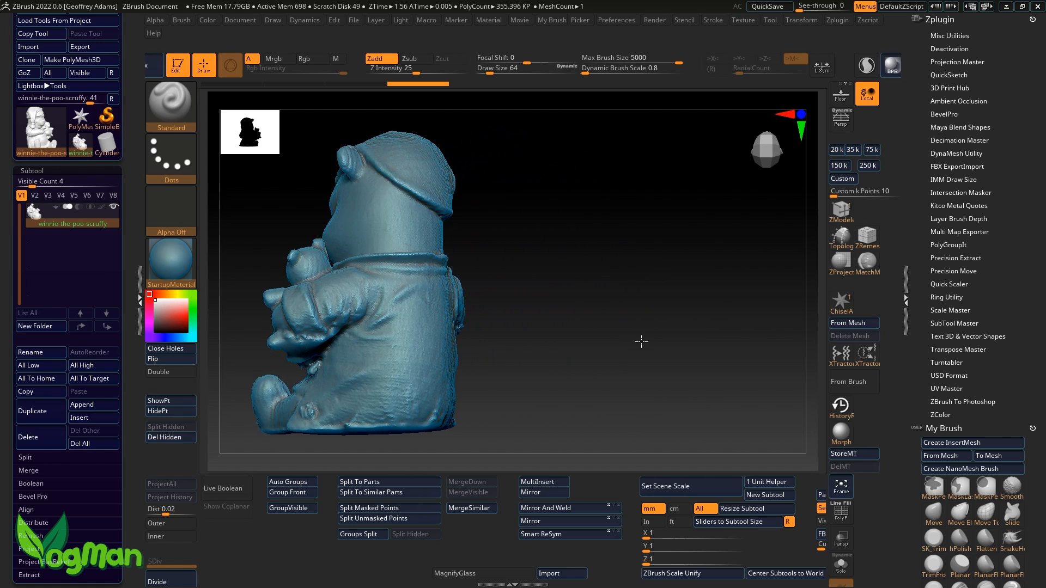
left_click_drag(641, 342, 622, 315)
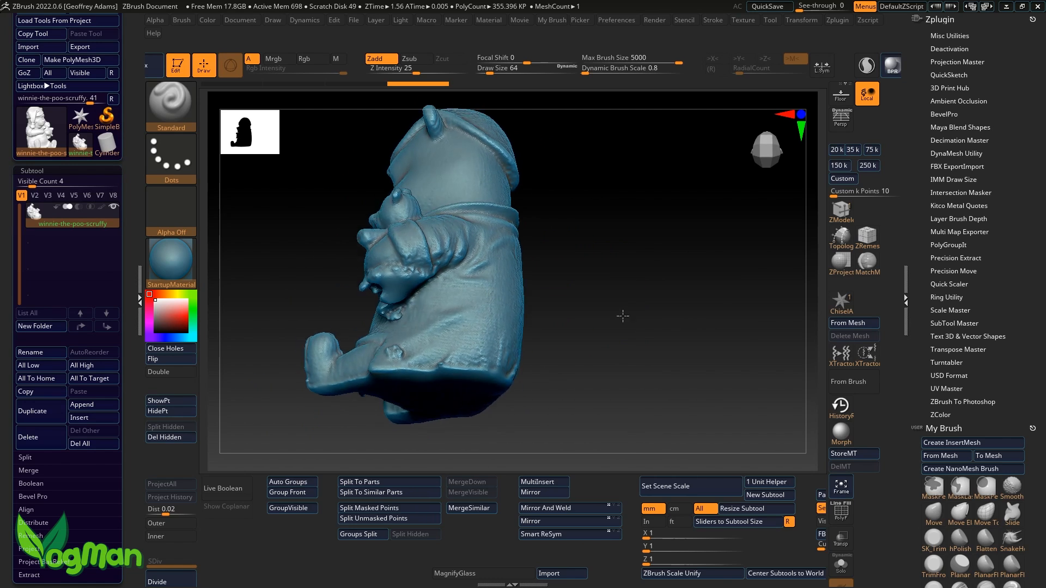
left_click_drag(624, 315, 654, 272)
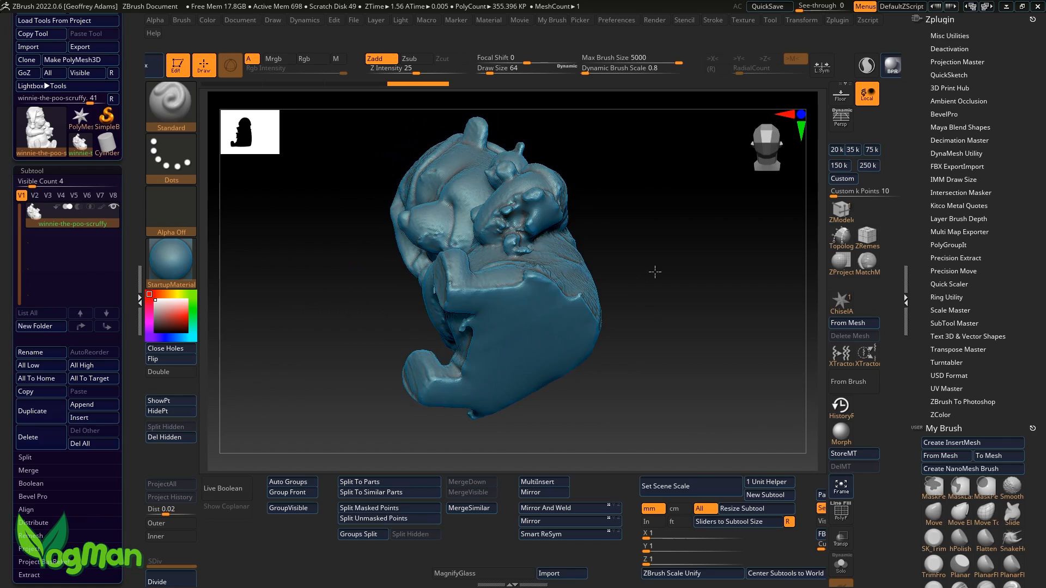
left_click_drag(654, 271, 702, 320)
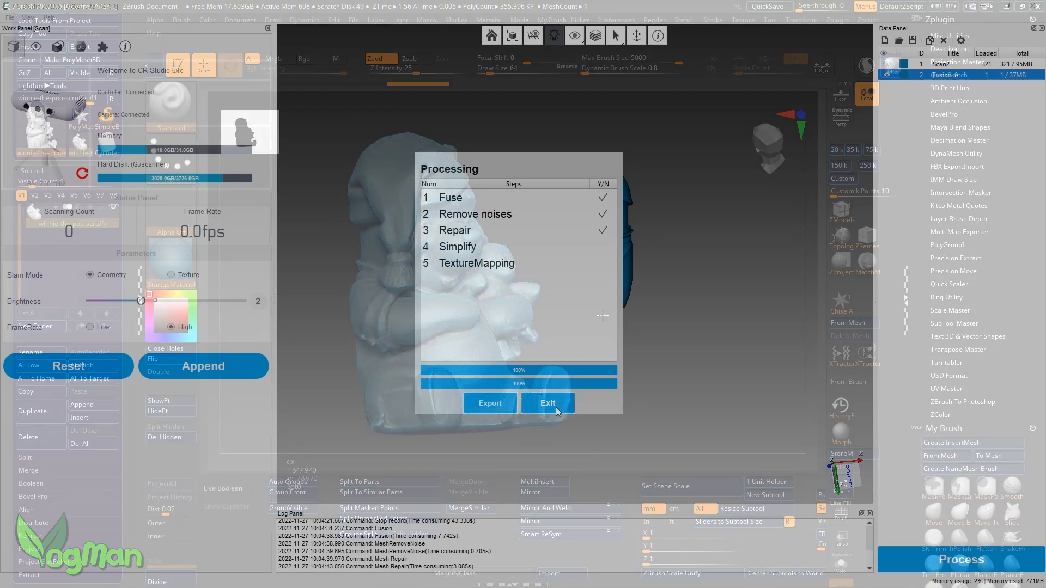
Close processing results and append a new scan through preview and initialisation.
left_click(548, 403)
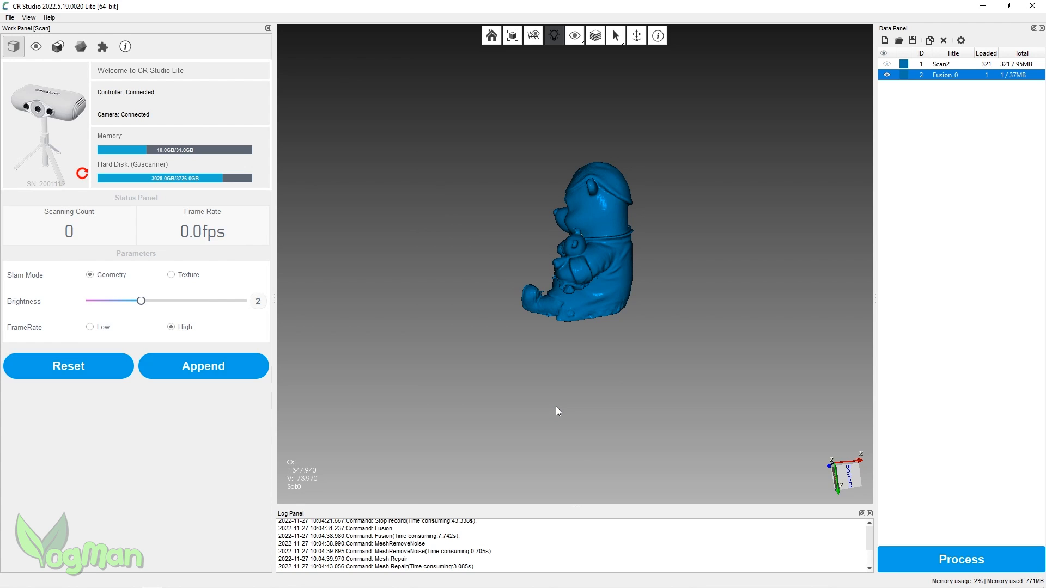
mouse_move(237, 374)
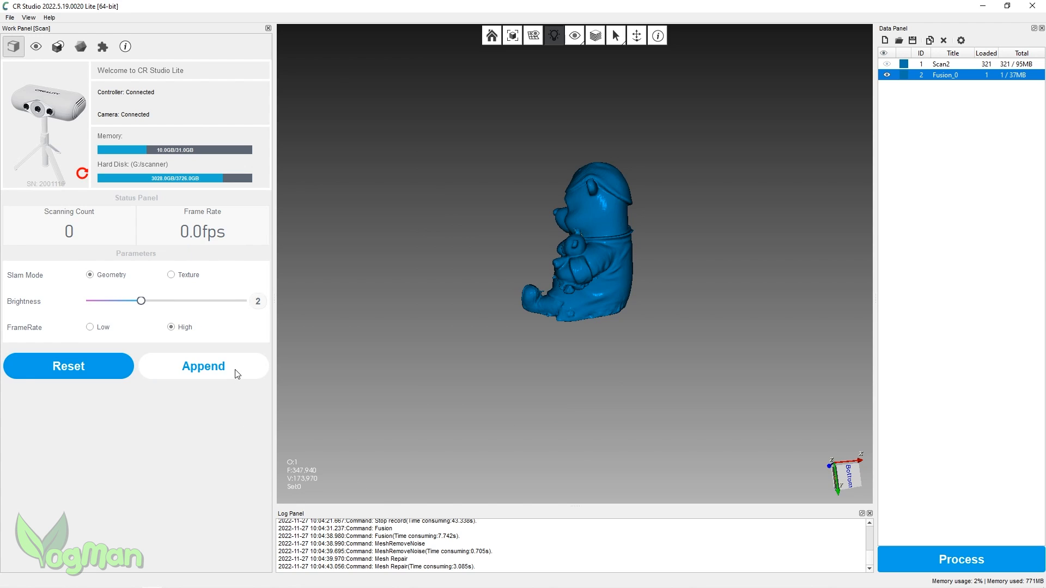
left_click(202, 366)
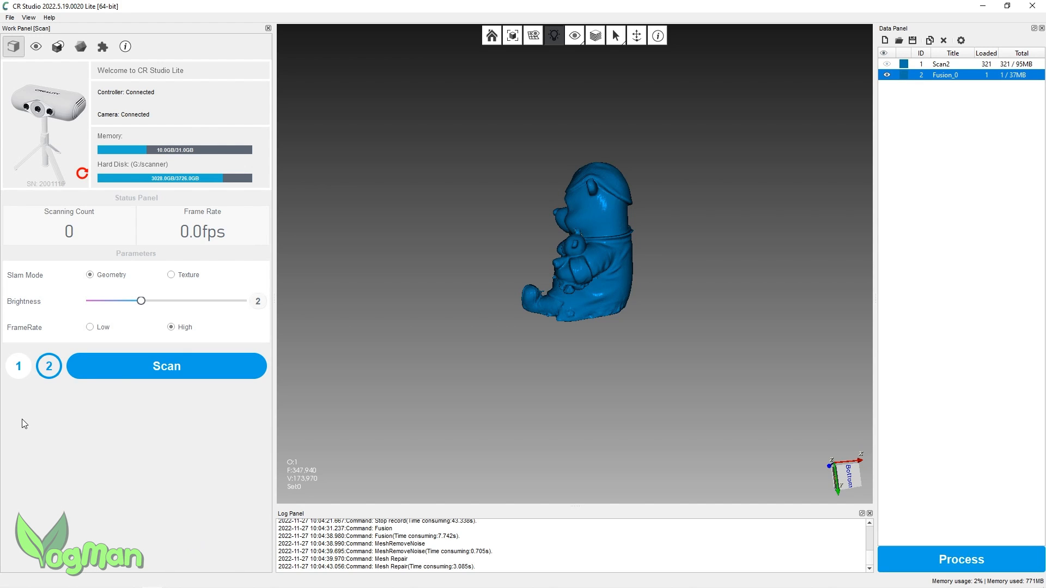
left_click(167, 366)
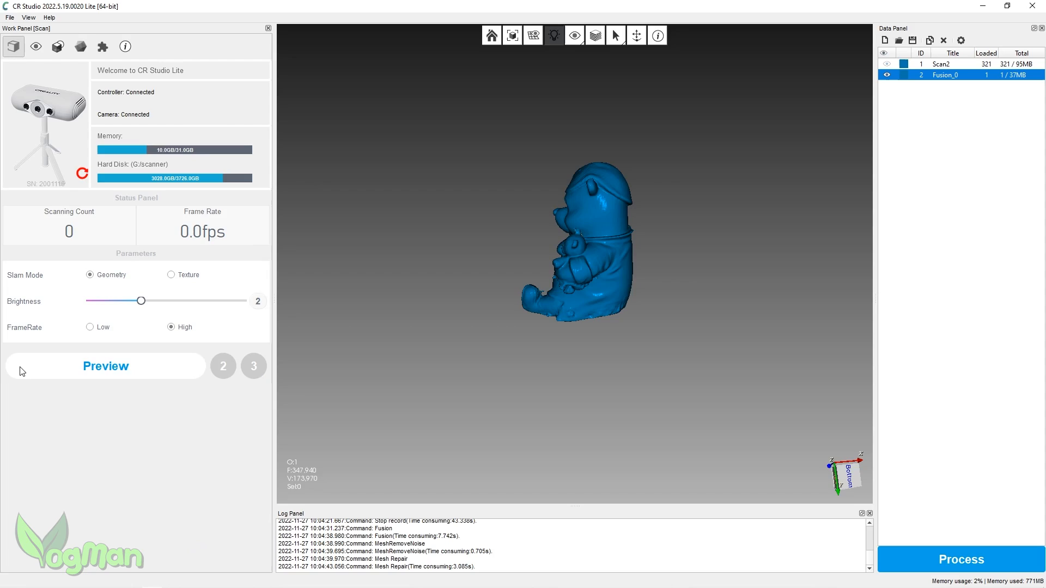
left_click(106, 366)
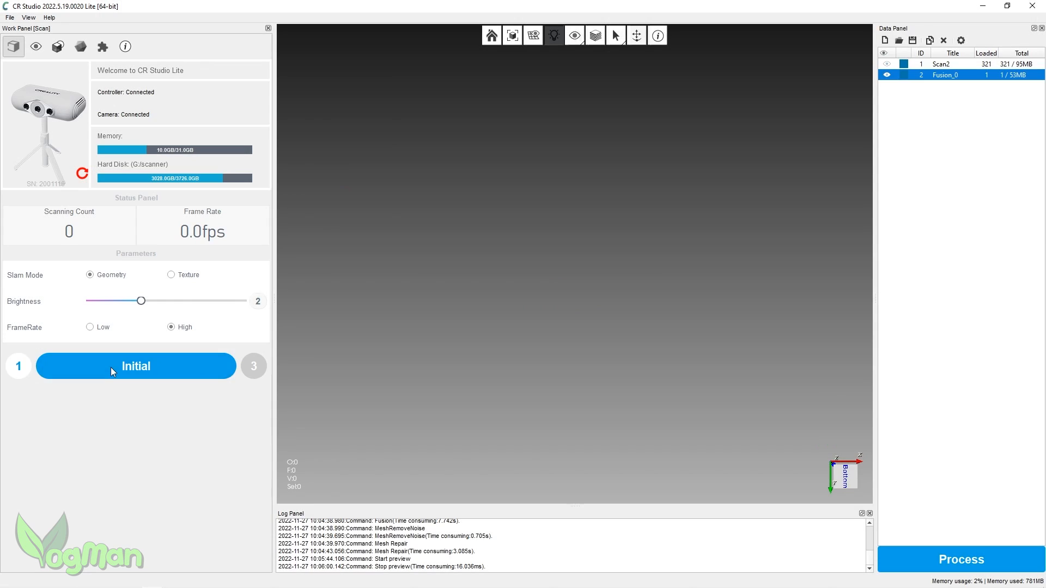
left_click(136, 366)
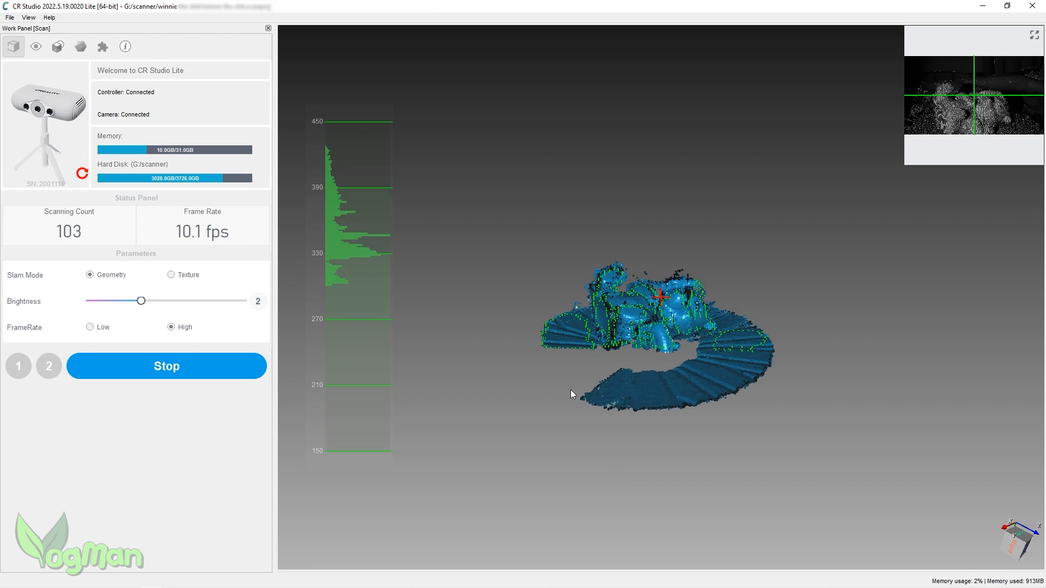
Stop the running scan as Scan3, then record Scan4 with the bear repositioned.
left_click(167, 367)
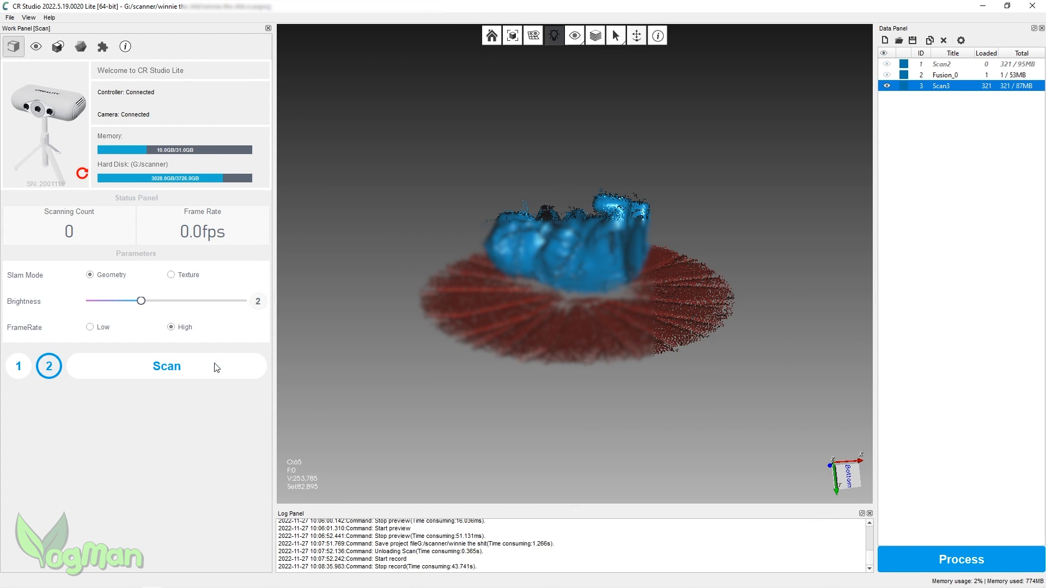
left_click(167, 366)
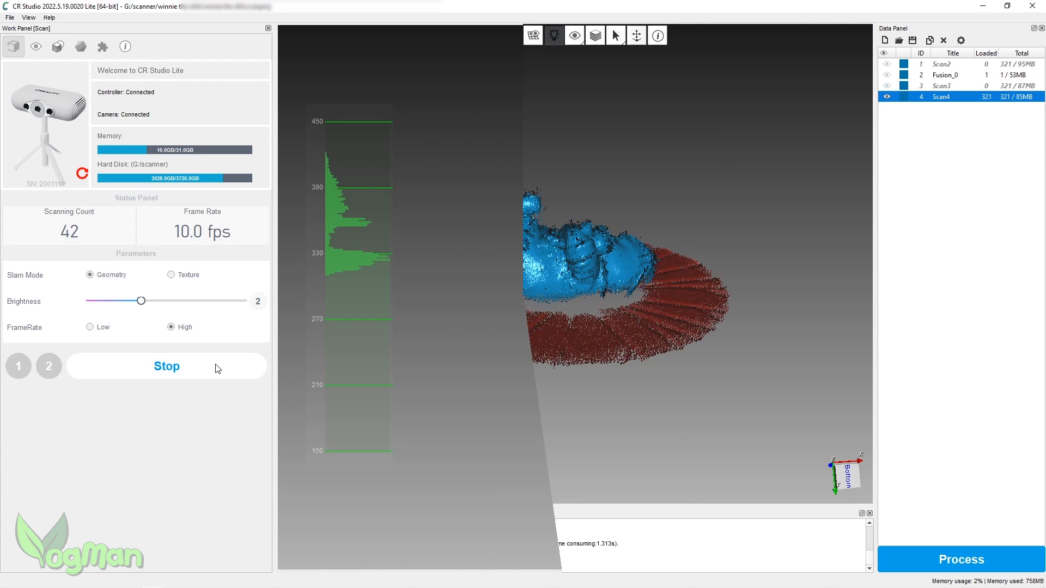
left_click(166, 366)
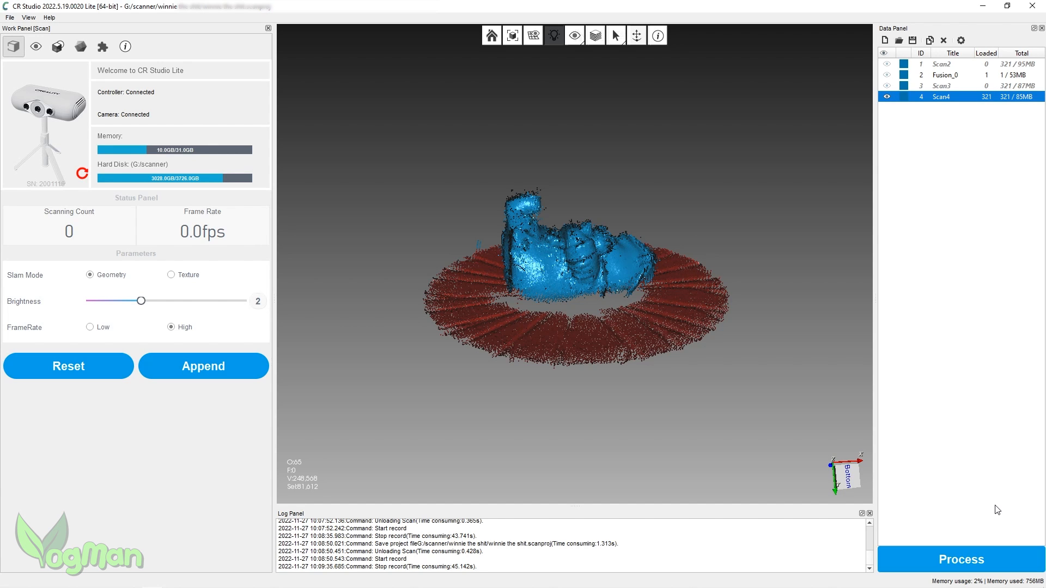
Select Scan2, Scan3 and Scan4 and open their combined processing dialog.
left_click(958, 560)
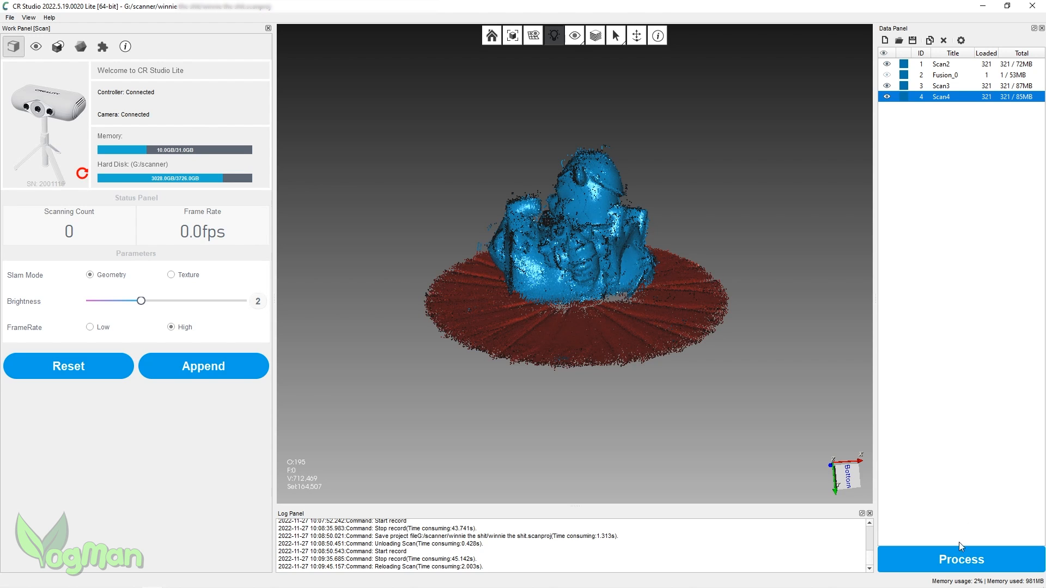
left_click(960, 560)
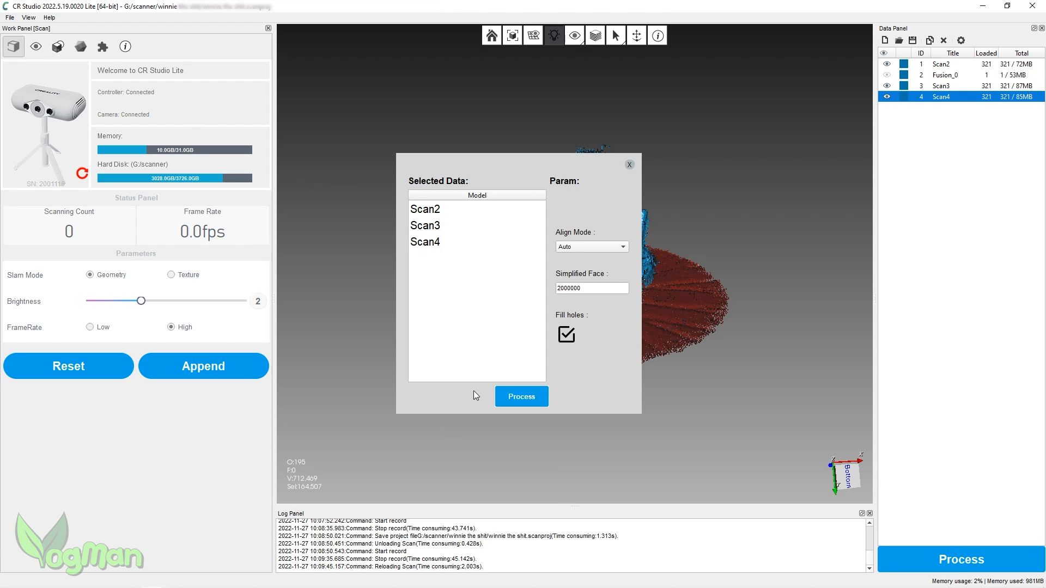
Auto-align Scan2, Scan3 and Scan4, check the fit from two sides, and approve it.
left_click(522, 396)
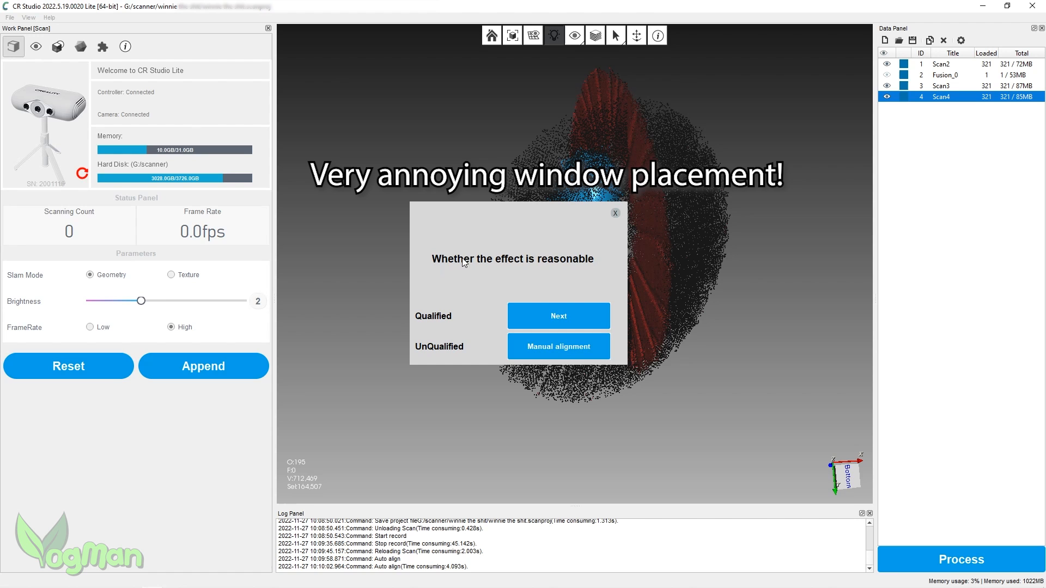
mouse_move(478, 202)
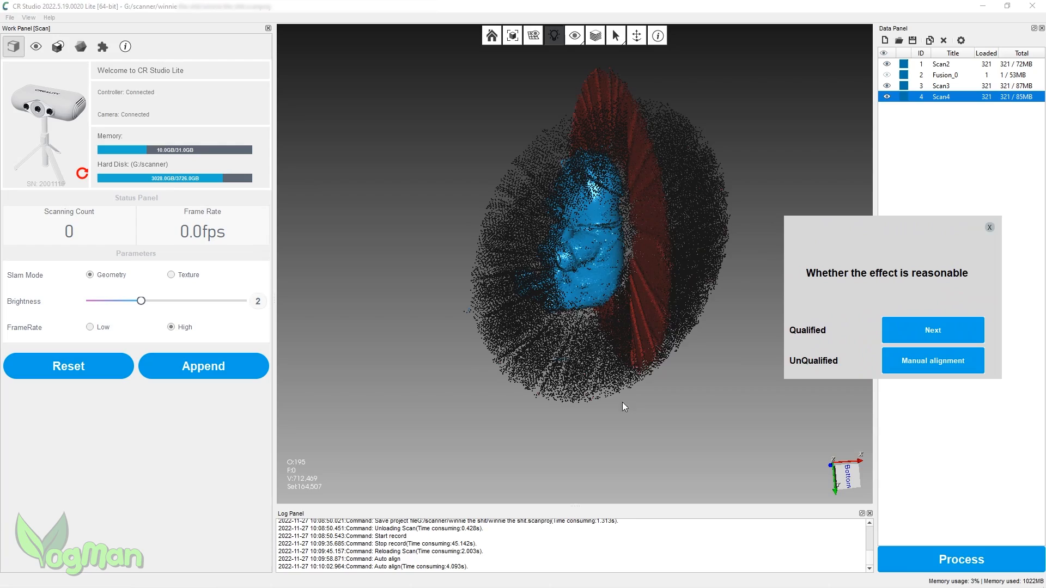
left_click_drag(623, 407, 562, 434)
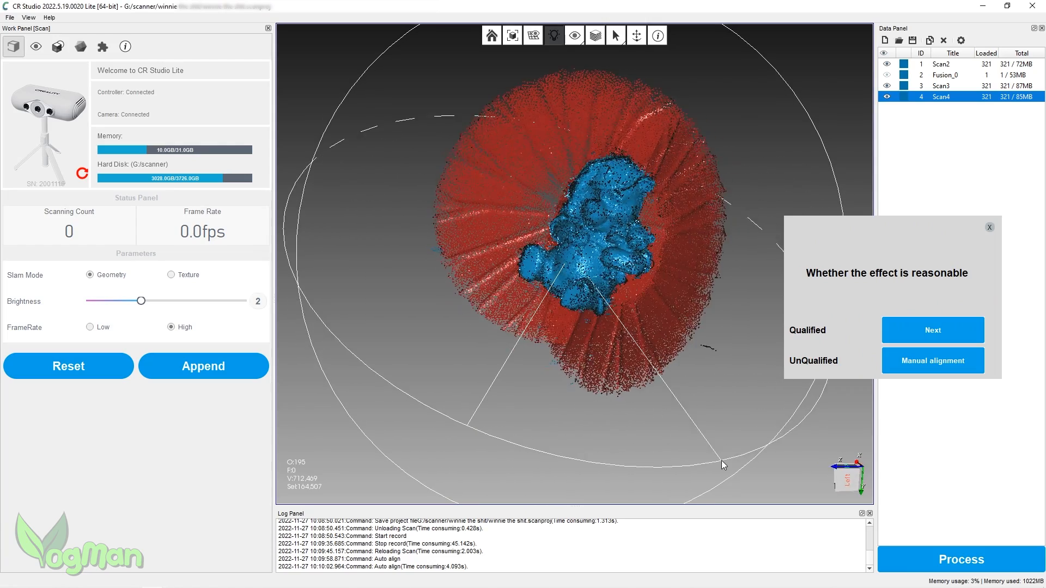
left_click_drag(724, 465, 601, 417)
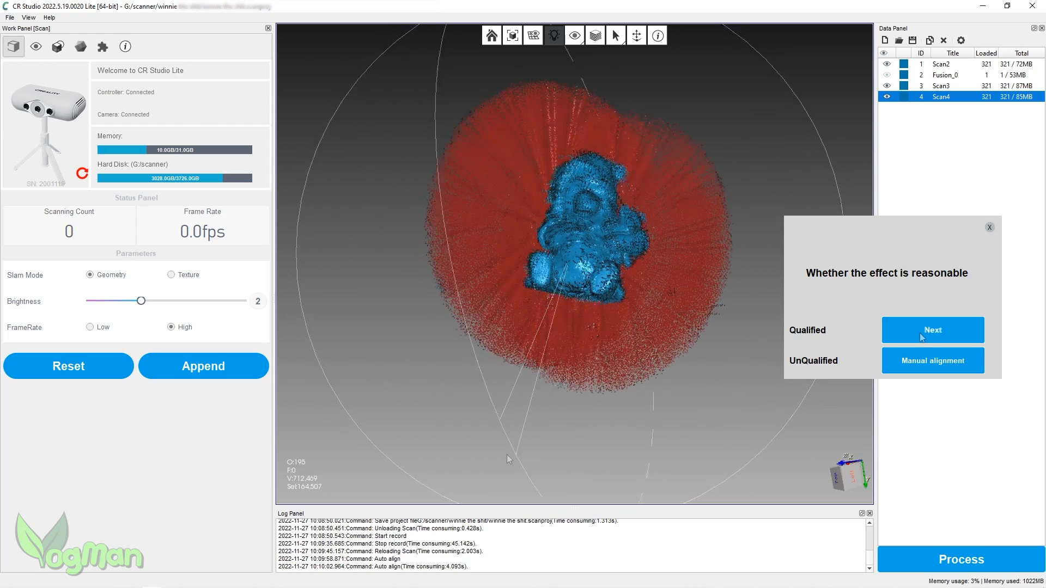
left_click(933, 330)
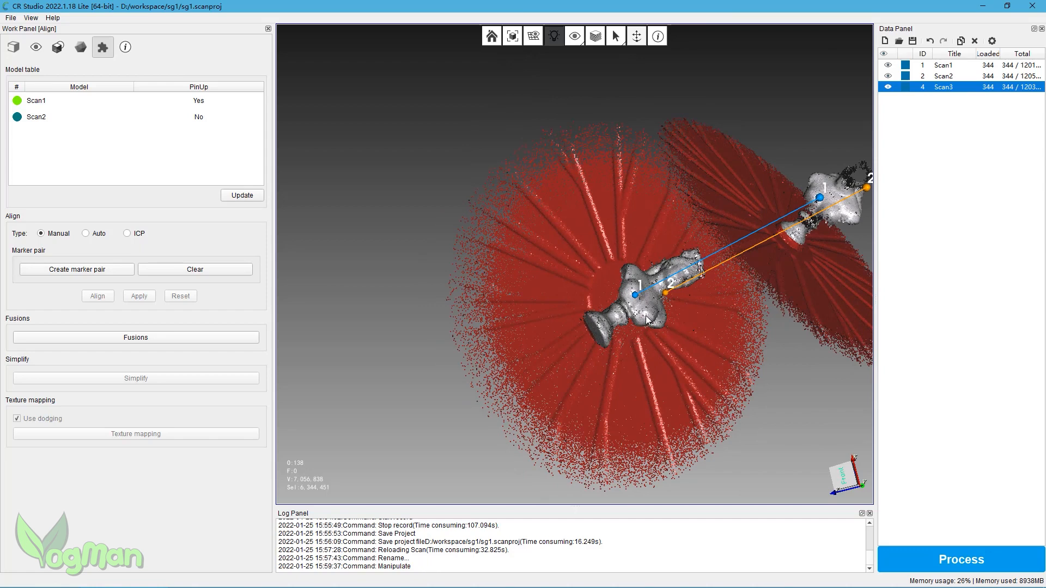
Add a third matching marker point and align the vase scan to the earlier scan.
left_click(646, 309)
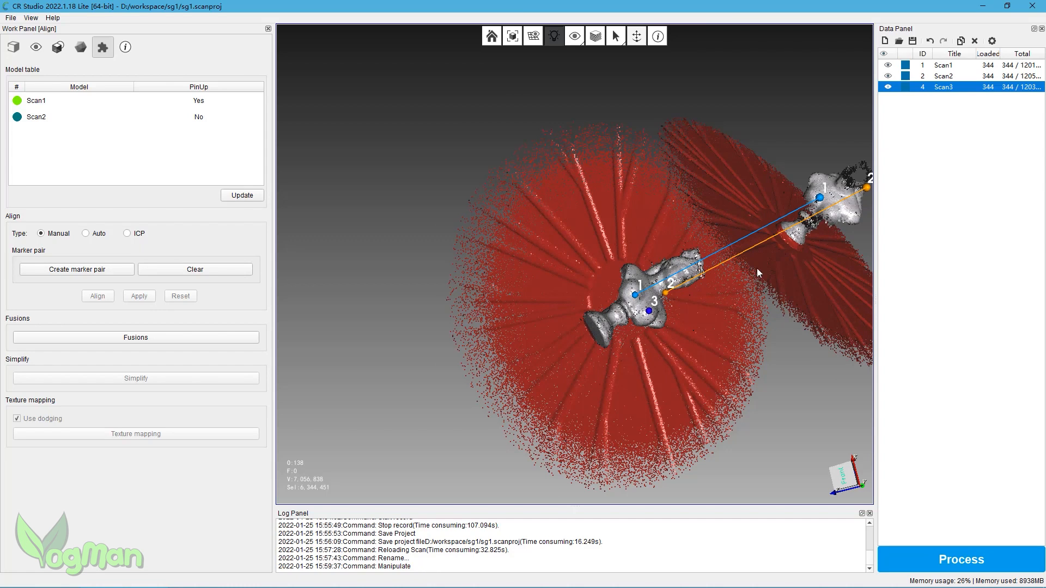
mouse_move(828, 216)
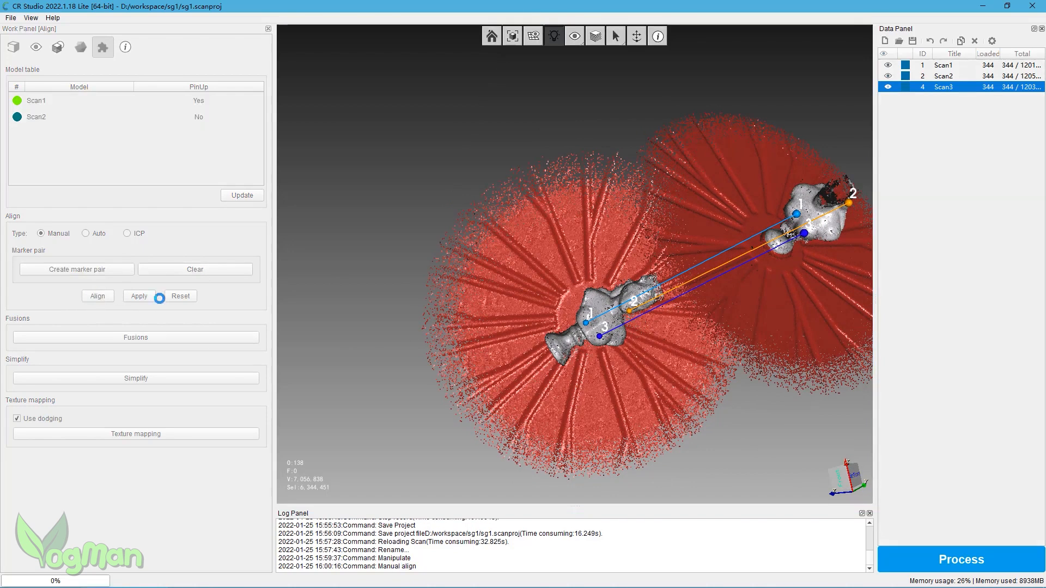
left_click(961, 559)
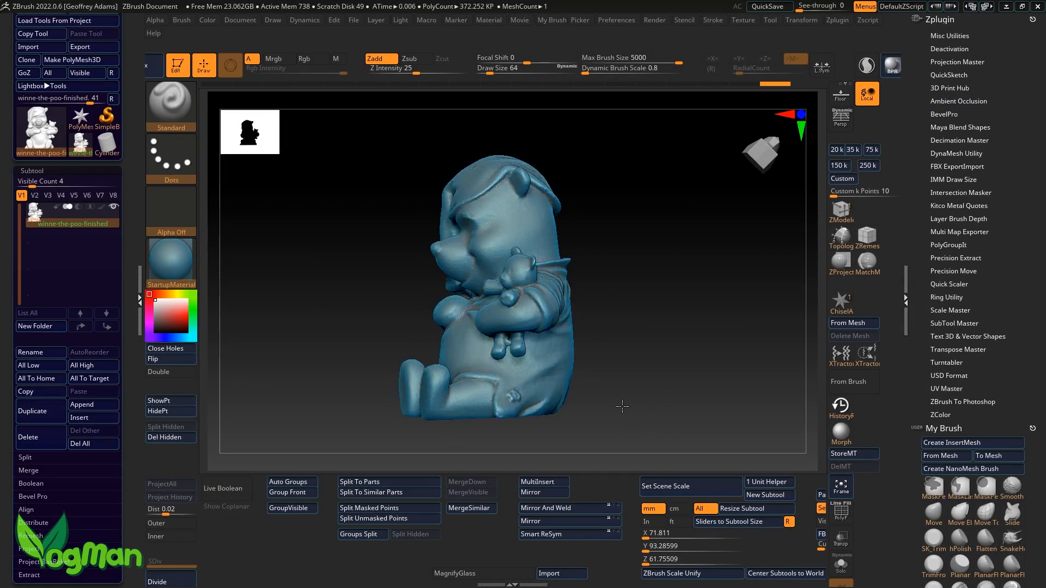
Orbit the view of the loaded scan3 tiger model.
left_click_drag(621, 407, 587, 410)
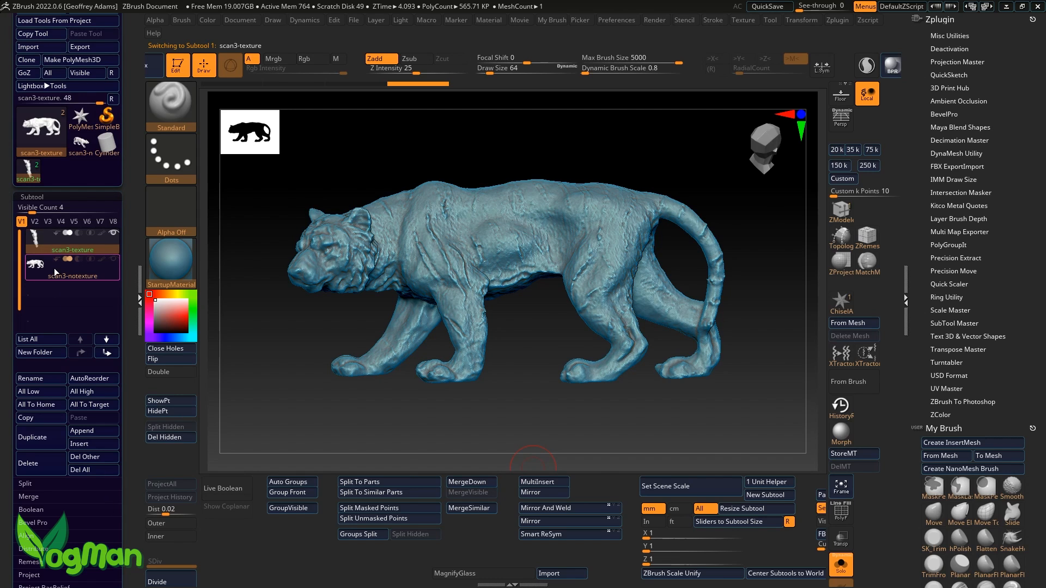
Make scan3-notexture the active subtool.
left_click(73, 276)
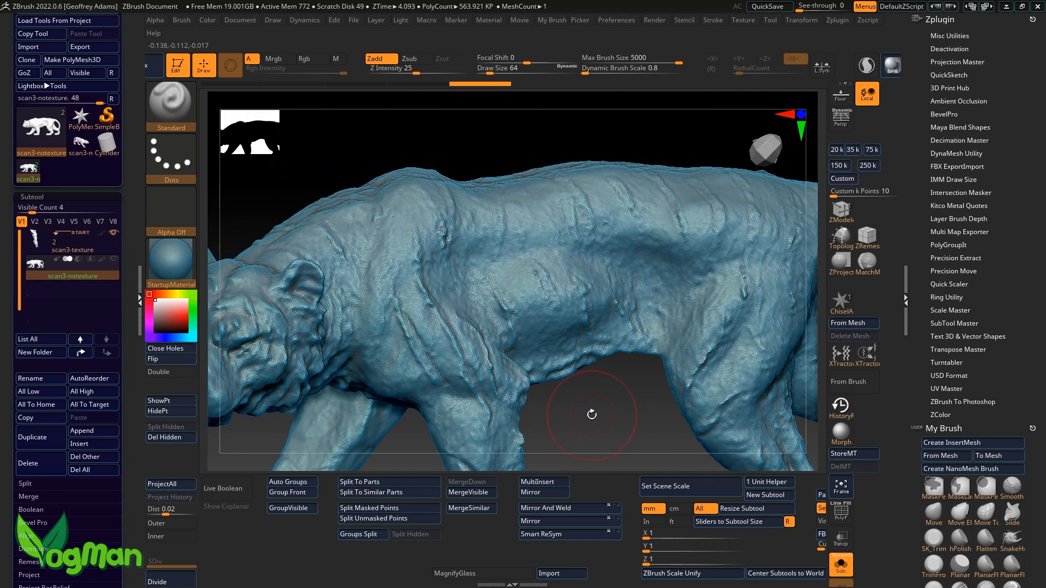
Orbit the tiger to inspect its body, then turn it to face the front.
left_click_drag(591, 414, 571, 444)
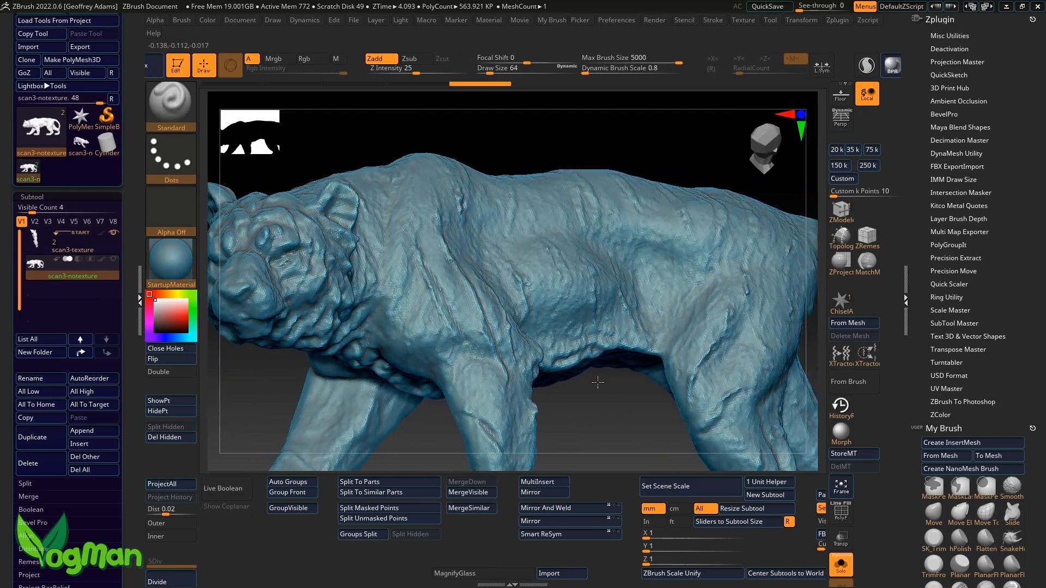
left_click_drag(597, 382, 643, 385)
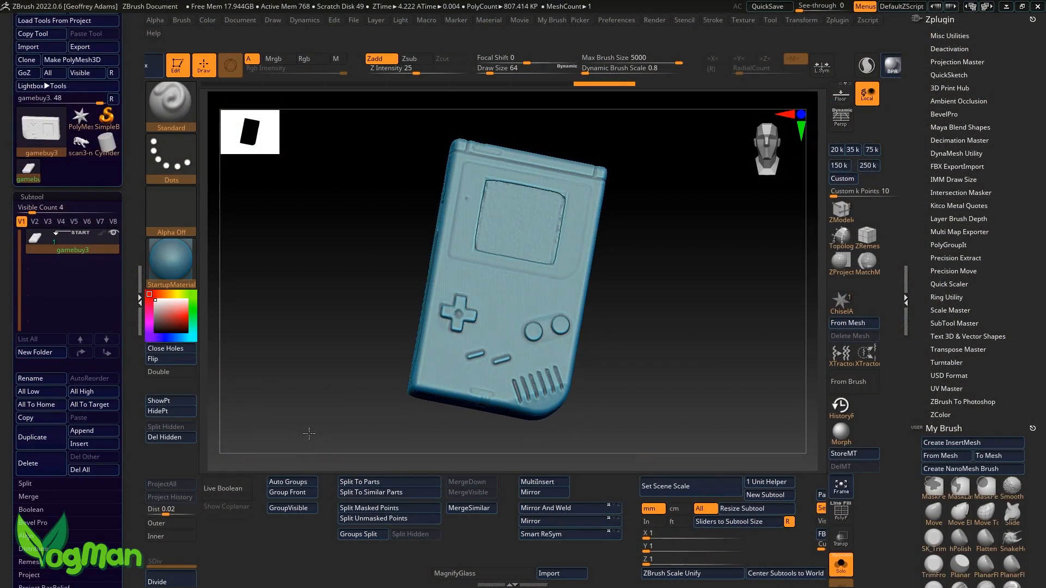
Inspect the Game Boy's back from two angles and load the warhammer-fig tool.
left_click_drag(309, 434, 354, 419)
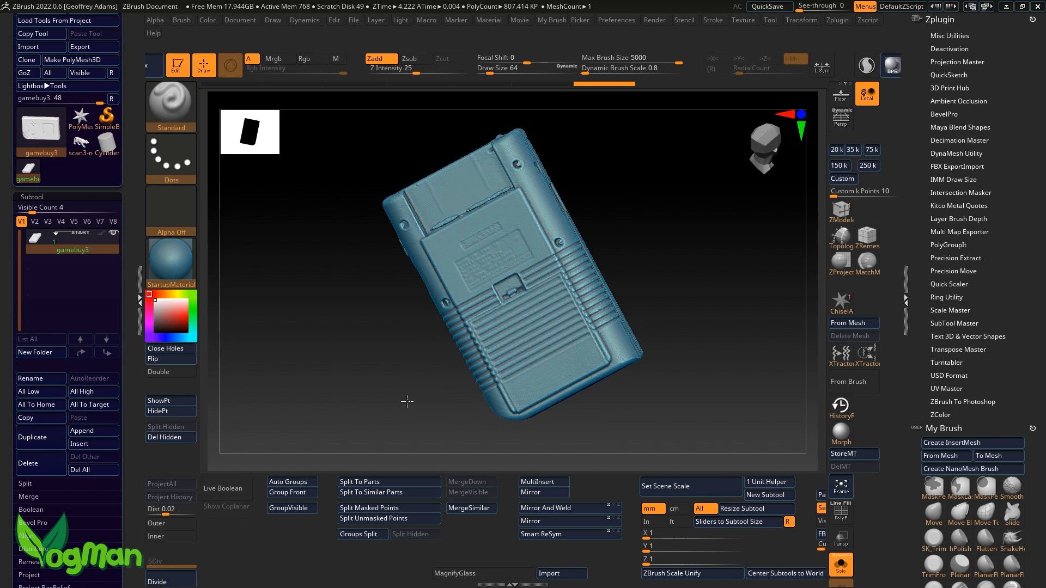
left_click_drag(407, 401, 457, 386)
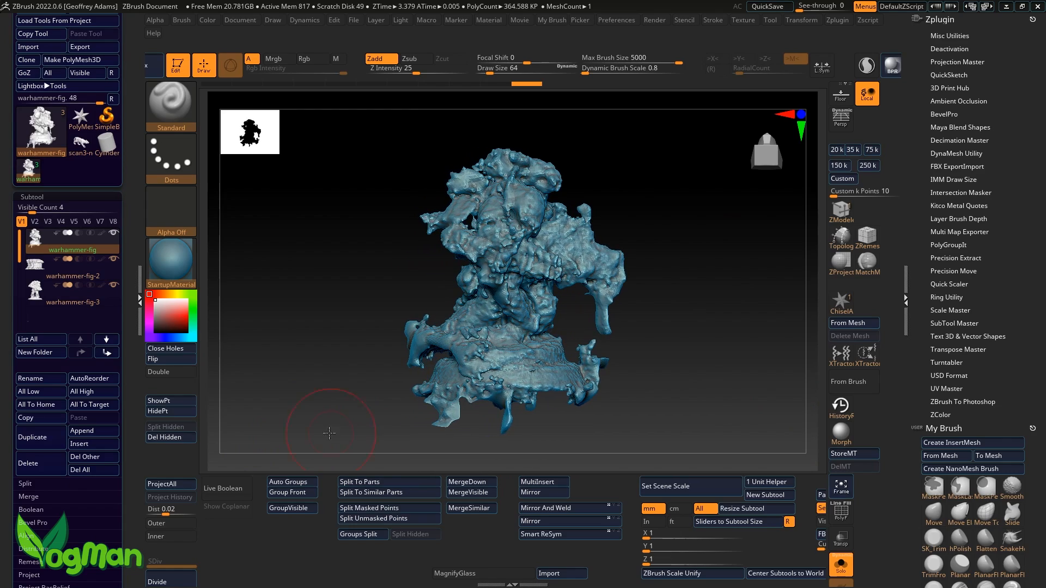
left_click(73, 276)
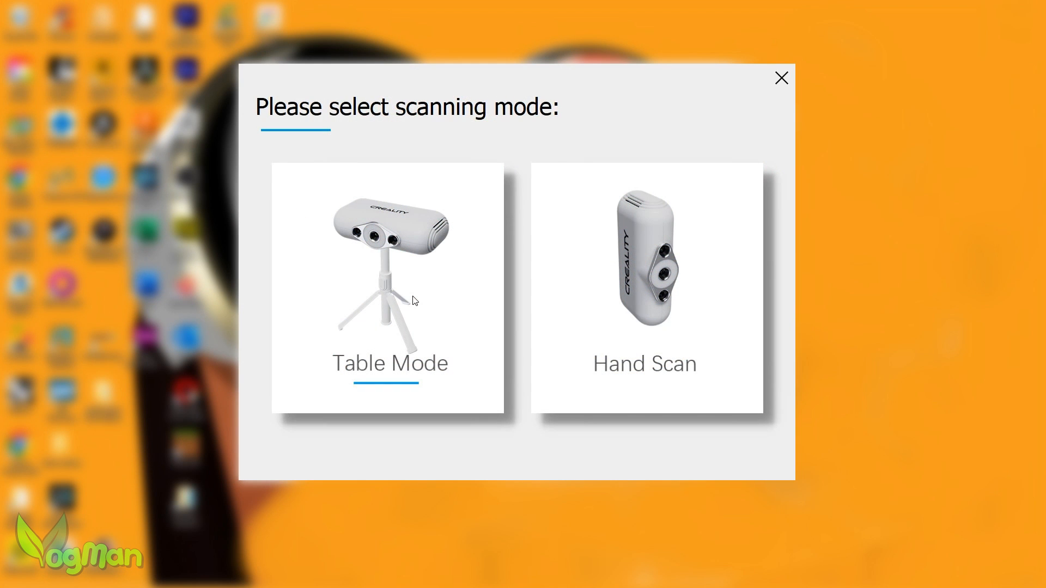
Choose a scanning mode in CR Studio's table-or-handheld selection window.
left_click(643, 286)
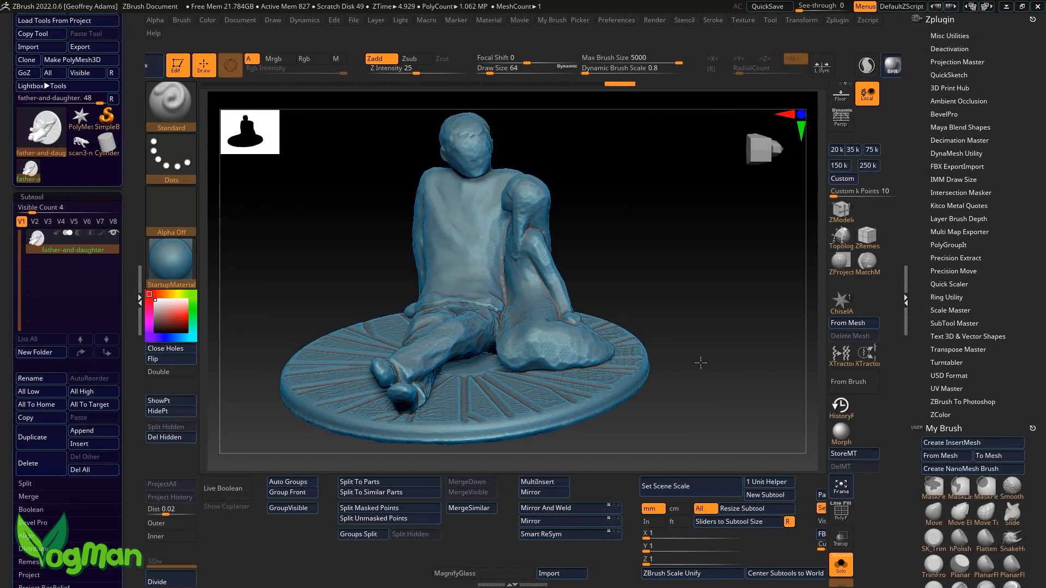
left_click_drag(701, 364, 705, 360)
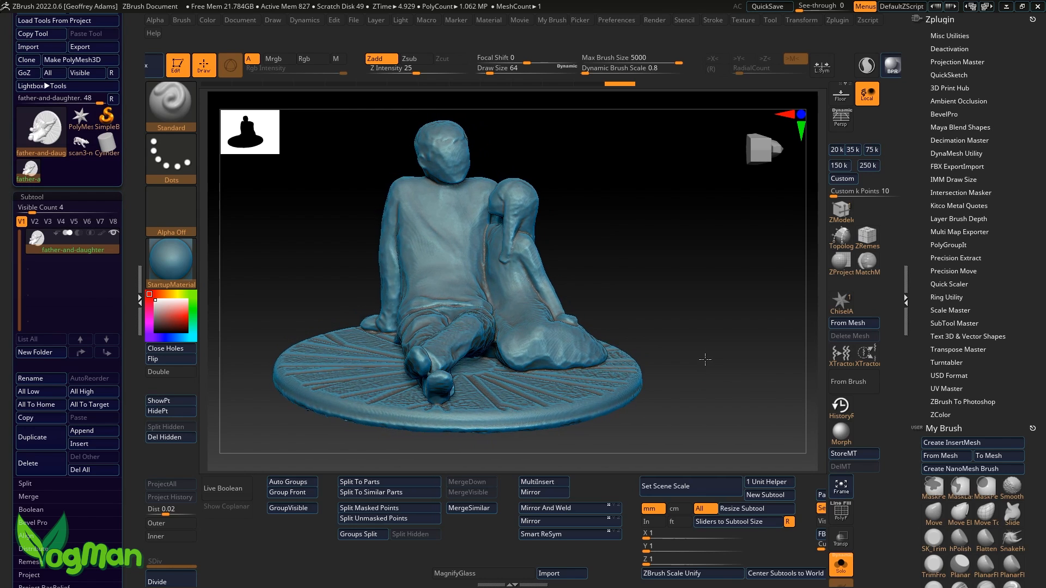
left_click_drag(705, 361, 726, 404)
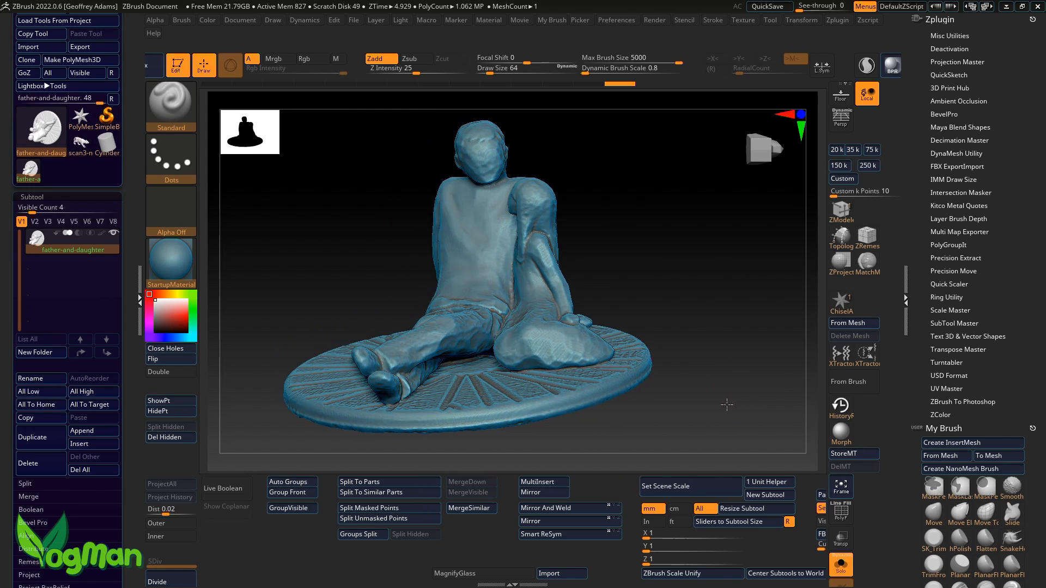
left_click_drag(725, 405, 662, 431)
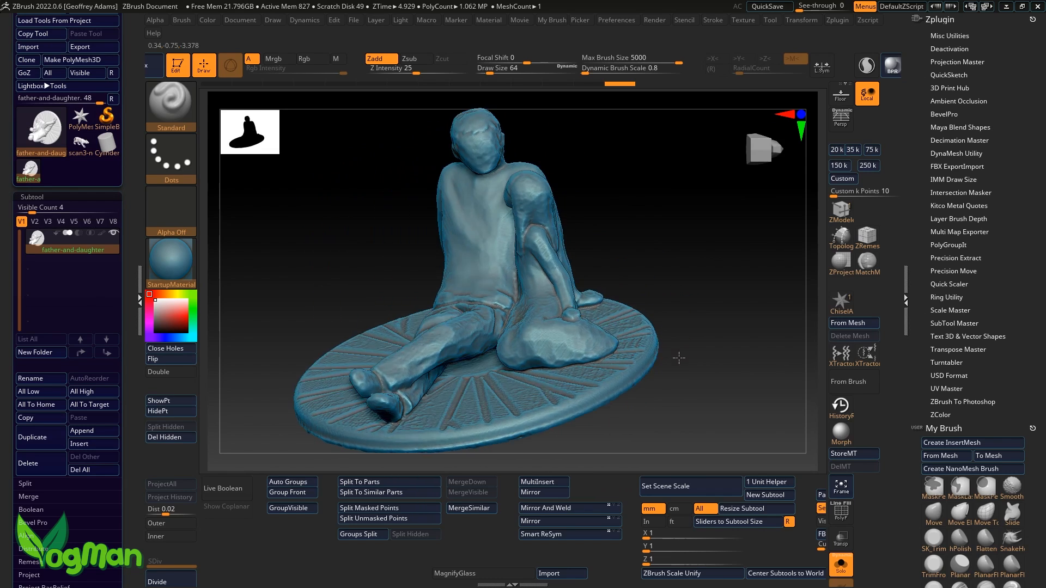
left_click_drag(679, 359, 588, 426)
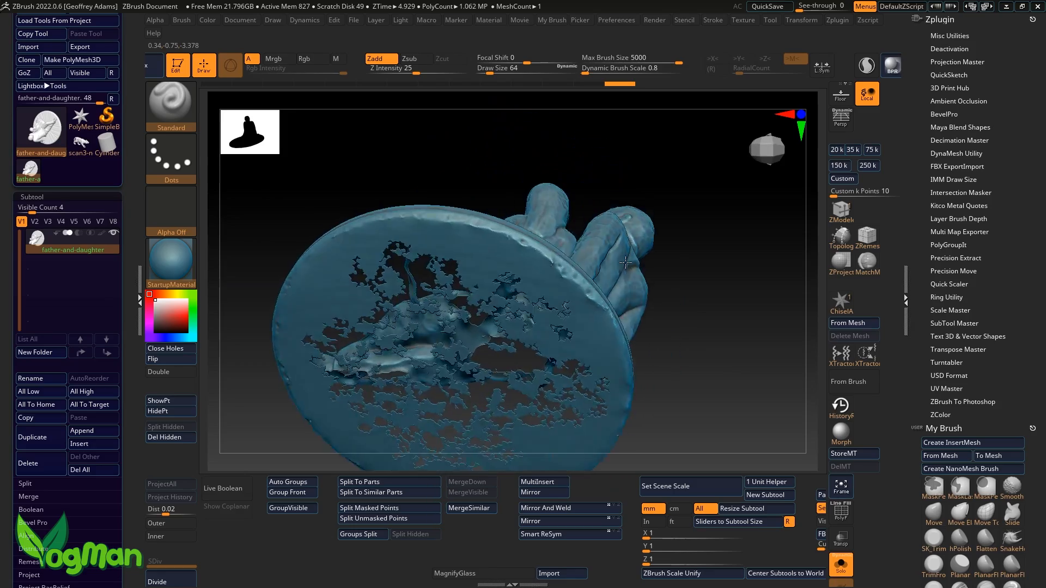
left_click_drag(625, 264, 666, 166)
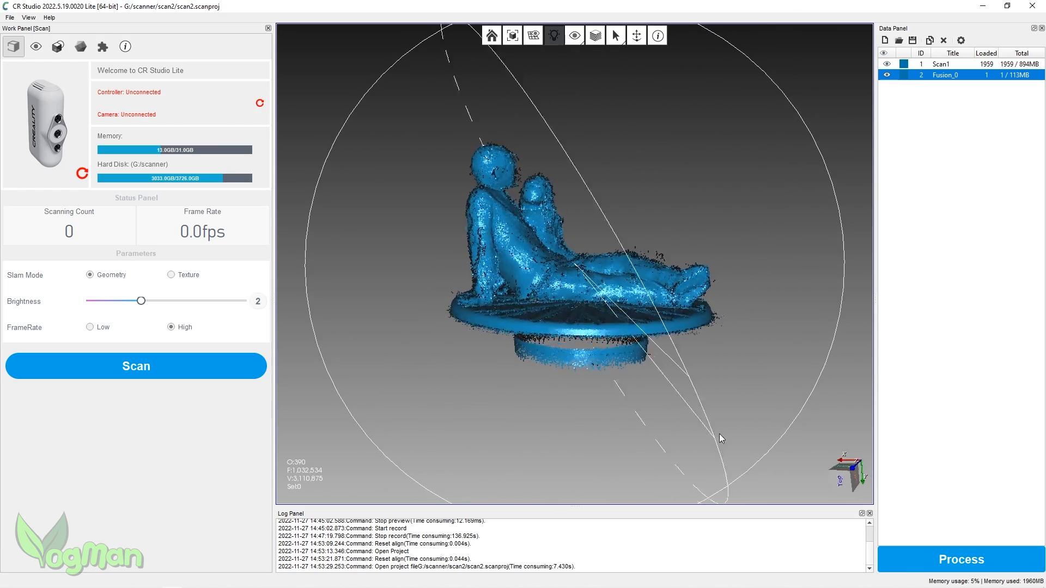
Orbit the father-and-daughter point cloud to reveal the platform and enter the Editor.
left_click_drag(721, 438, 810, 432)
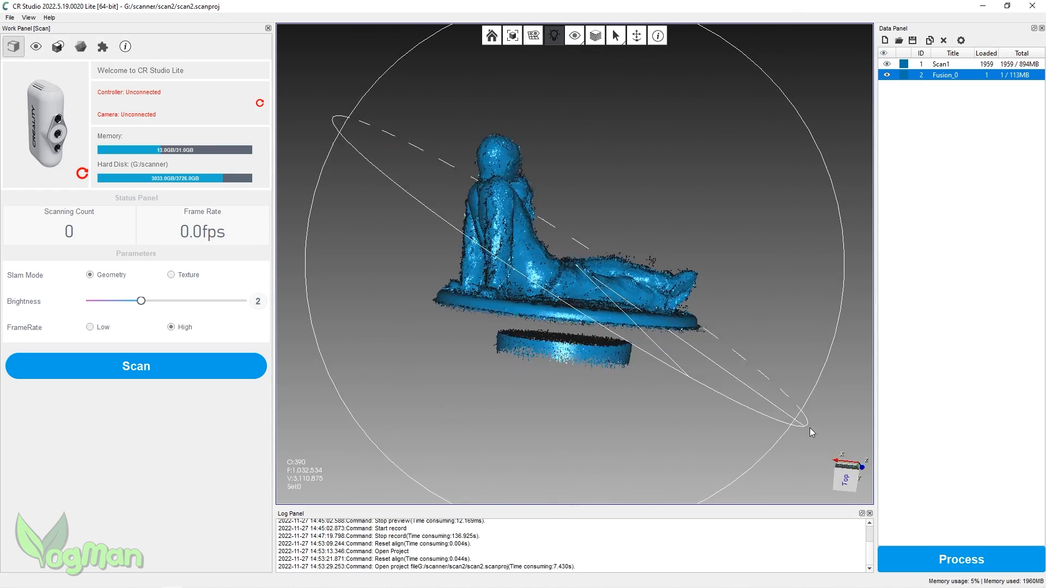
left_click(53, 48)
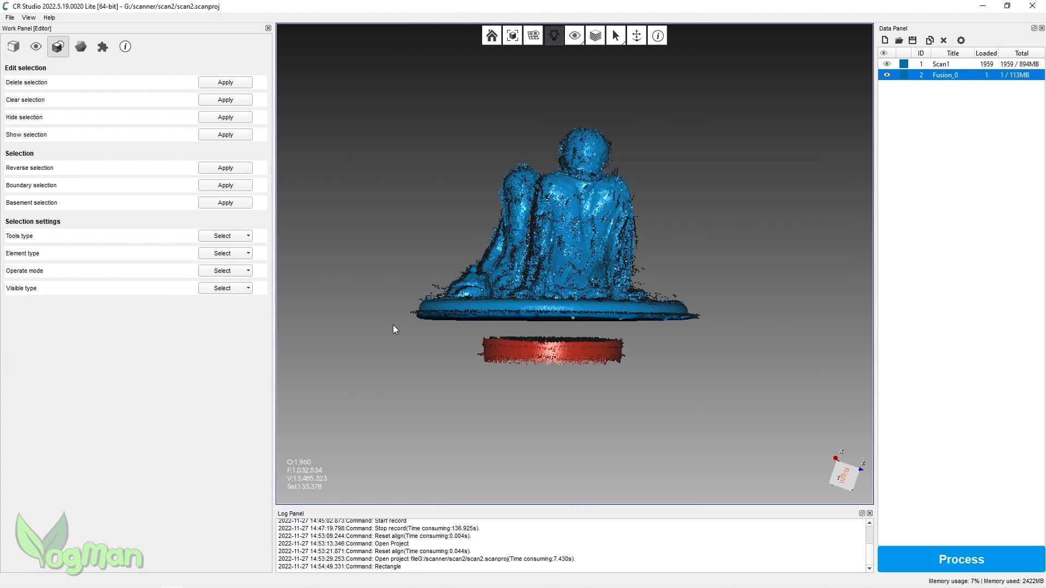
mouse_move(308, 367)
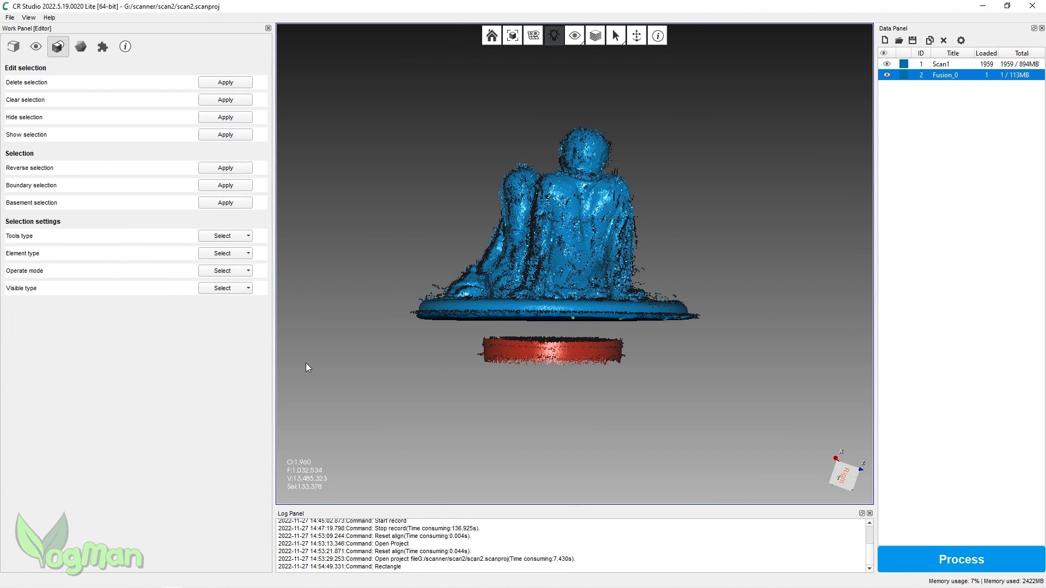